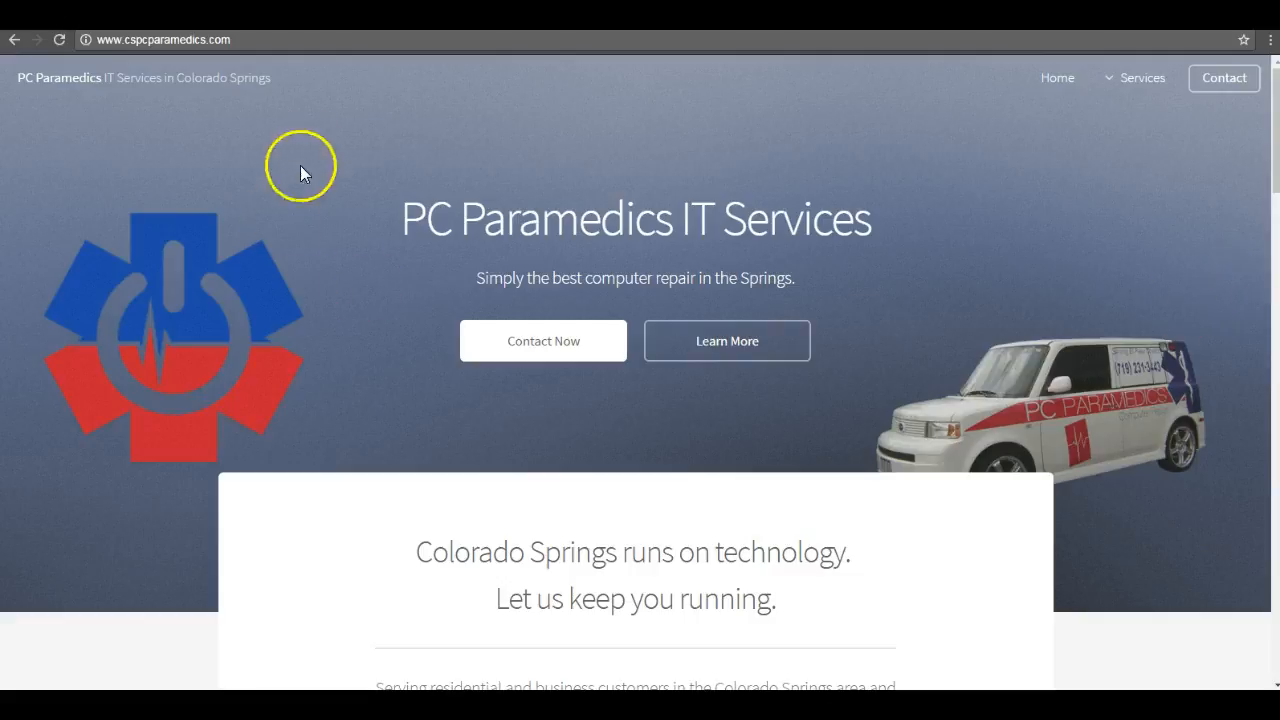
mouse_move(393, 290)
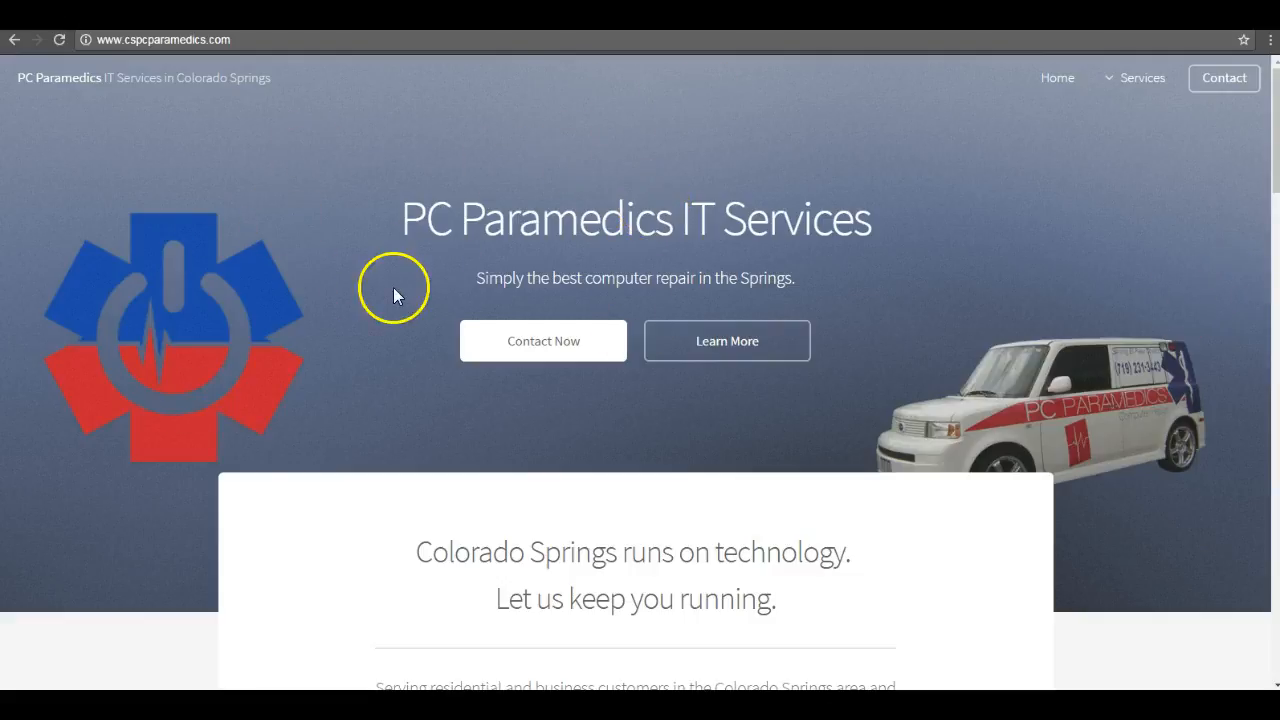
Highlight the 720 monthly search volume for 'computer repair colorado springs' in Ahrefs.
scroll(down, 3)
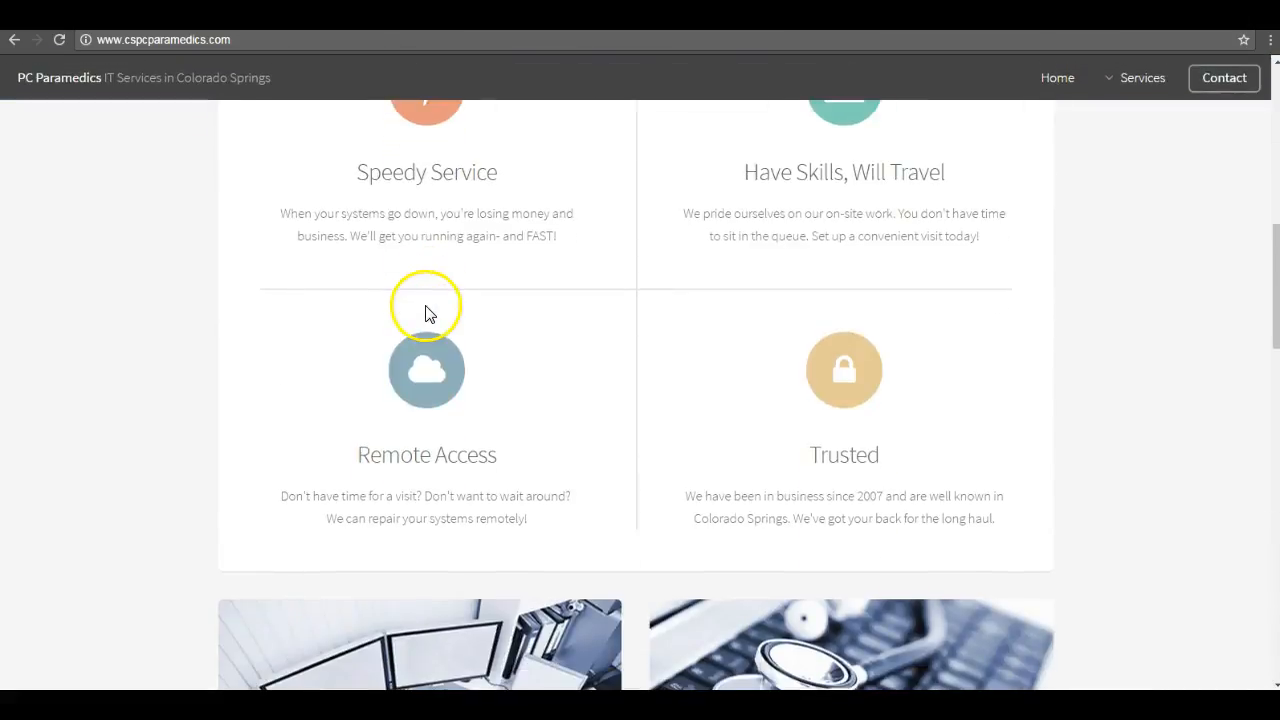
scroll(down, 3)
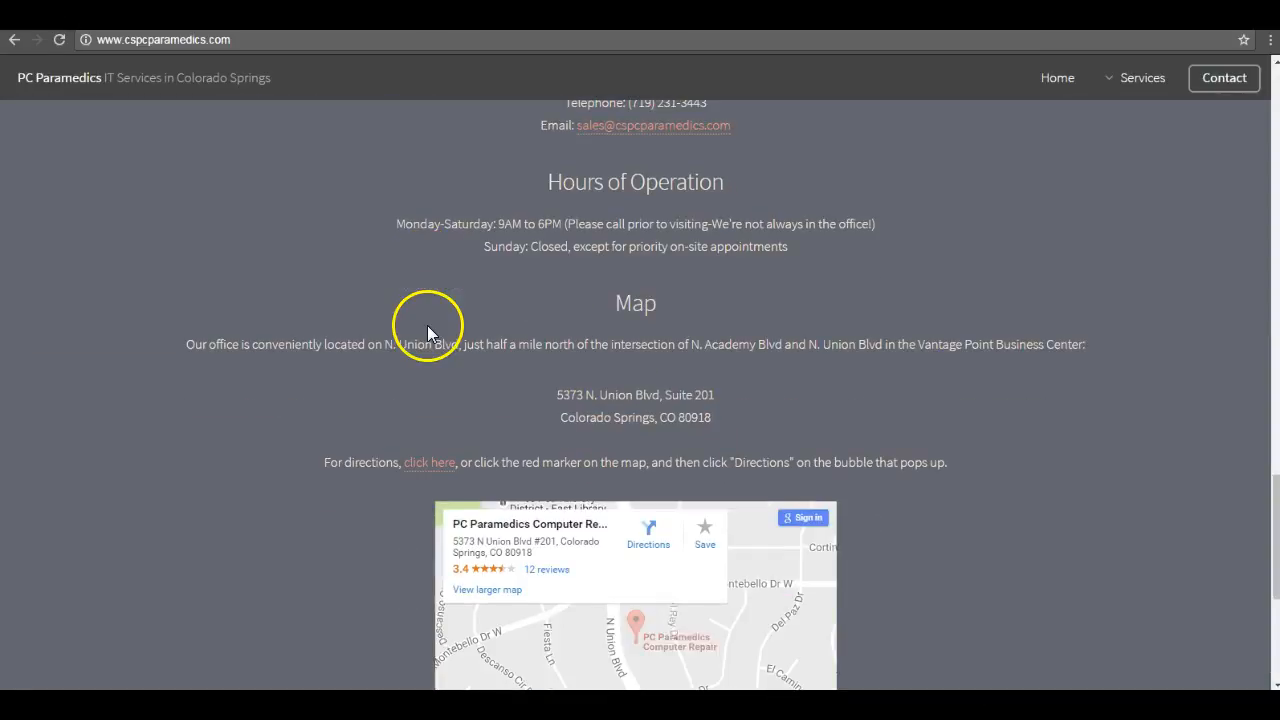
scroll(down, 3)
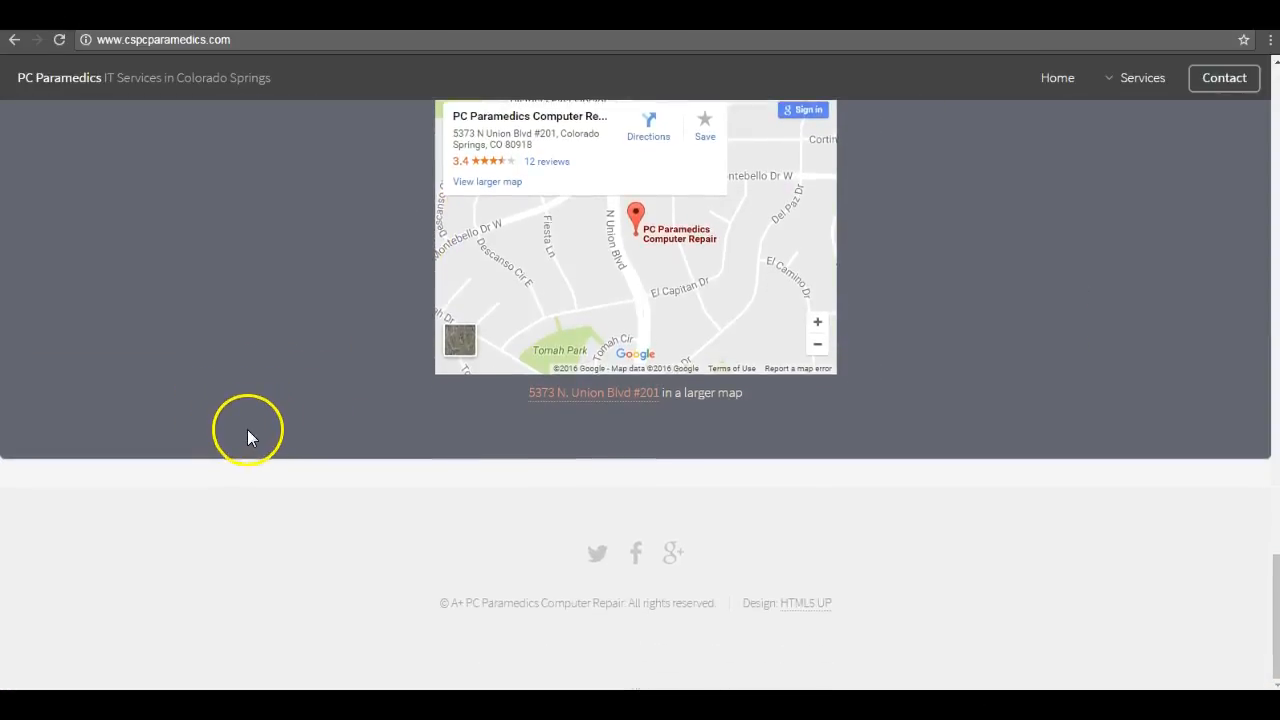
scroll(up, 3)
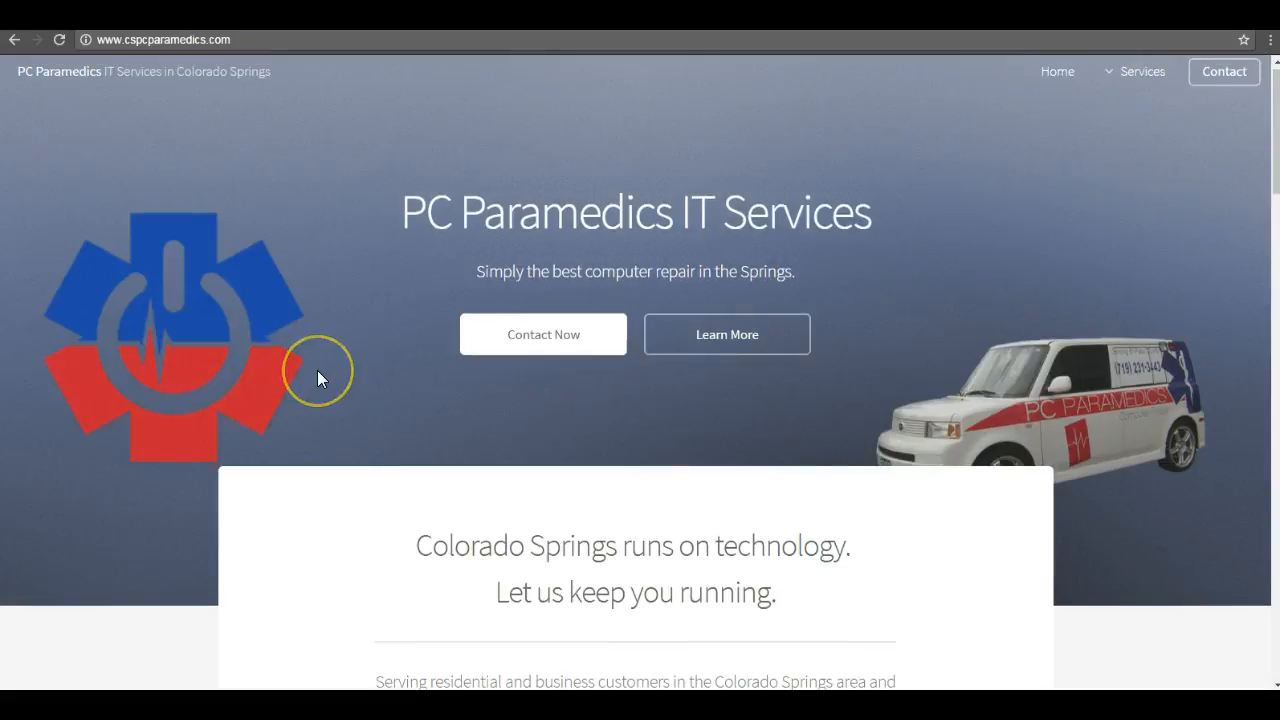
mouse_move(320, 378)
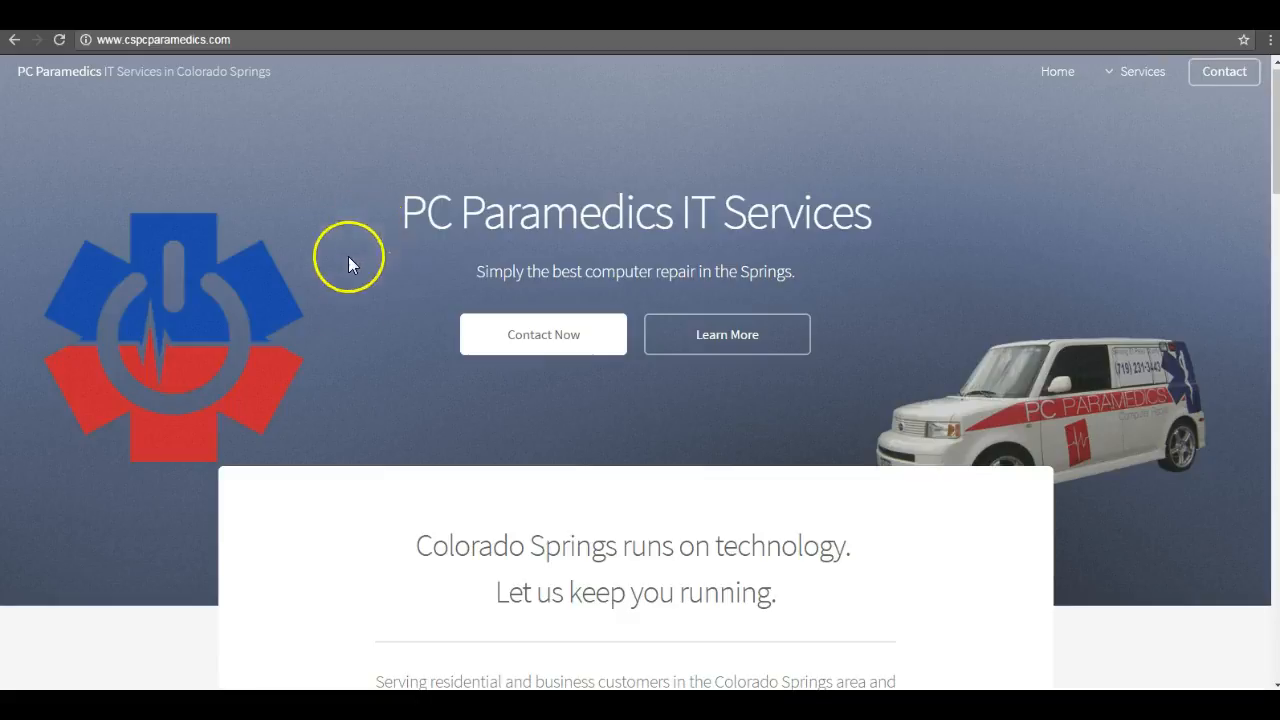
mouse_move(585, 242)
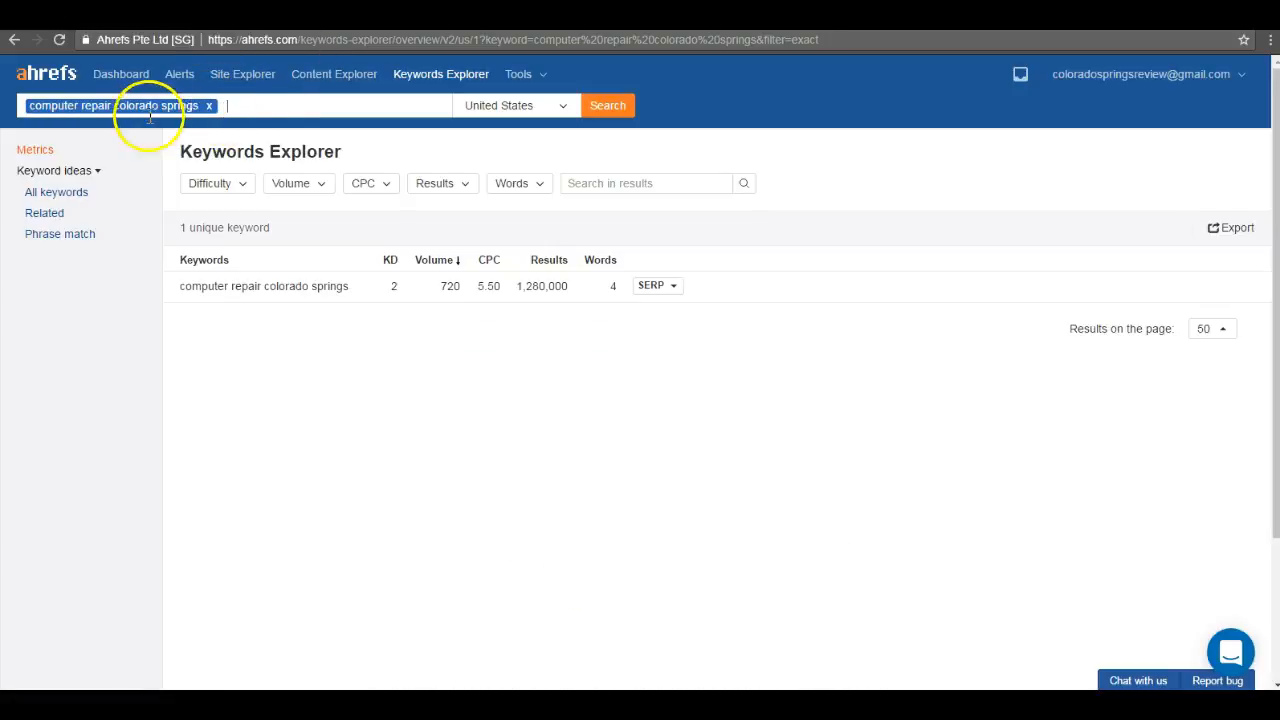
double_click(196, 286)
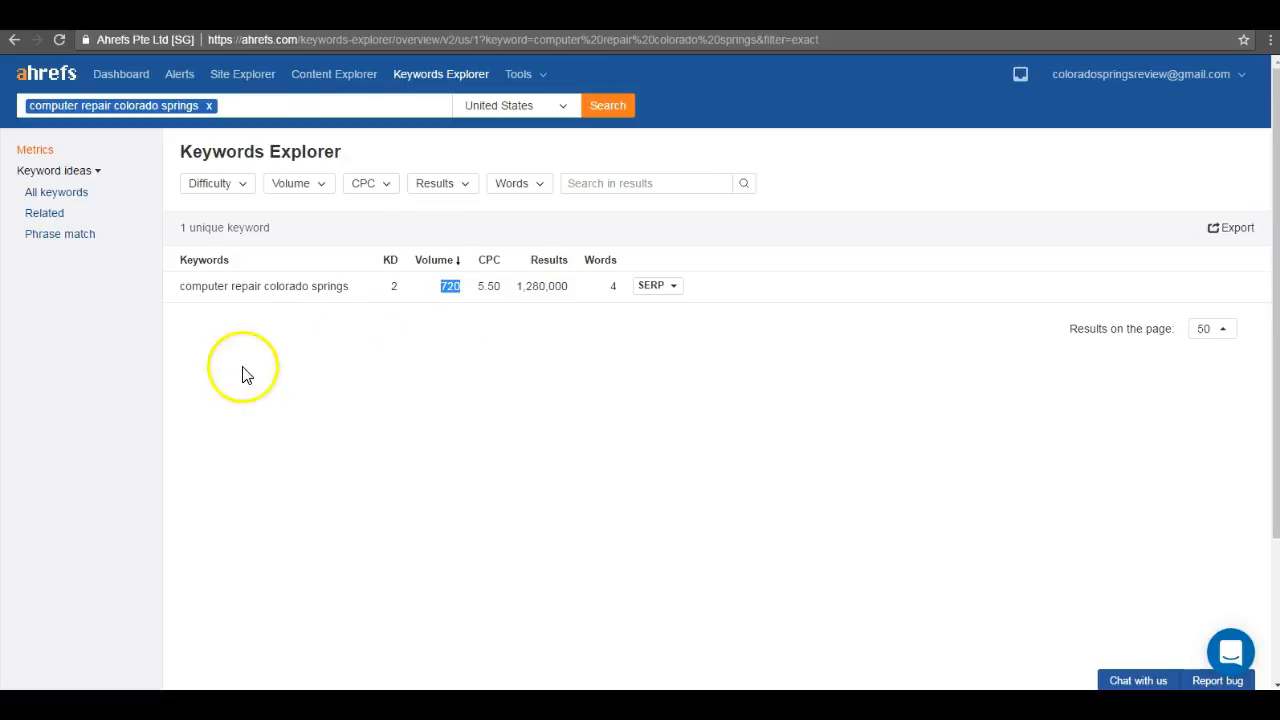
mouse_move(368, 277)
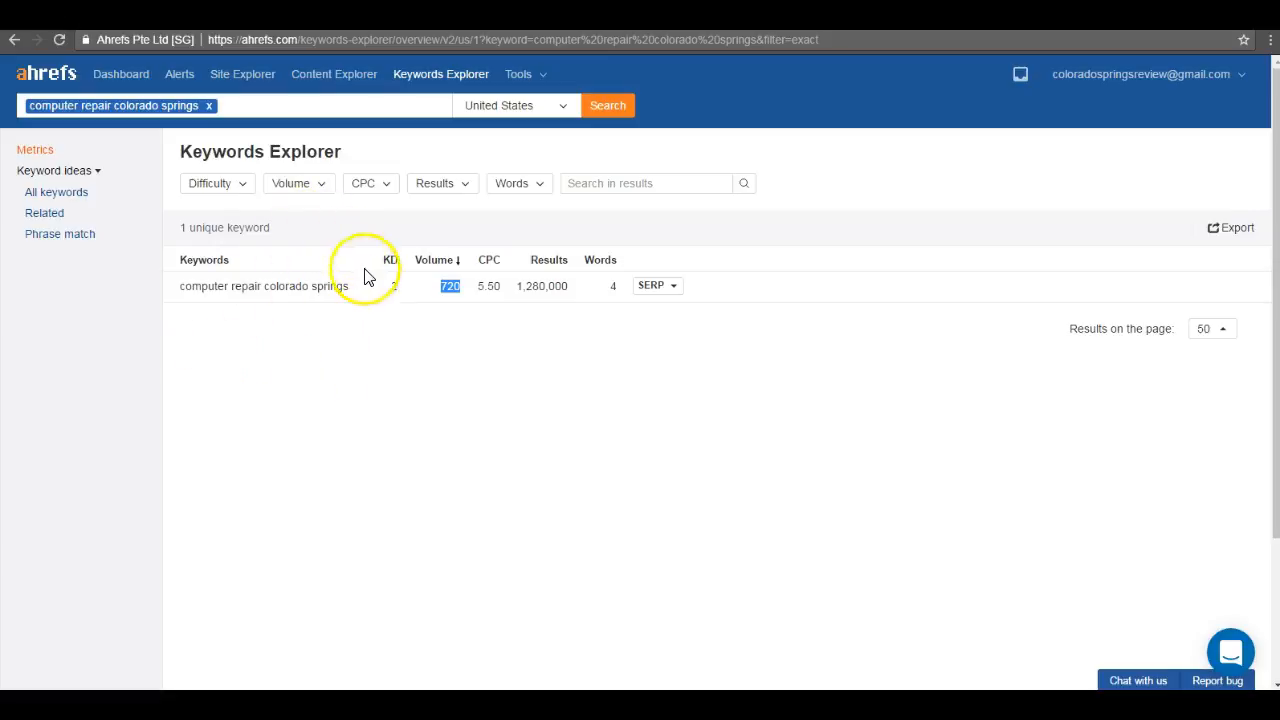
mouse_move(420, 315)
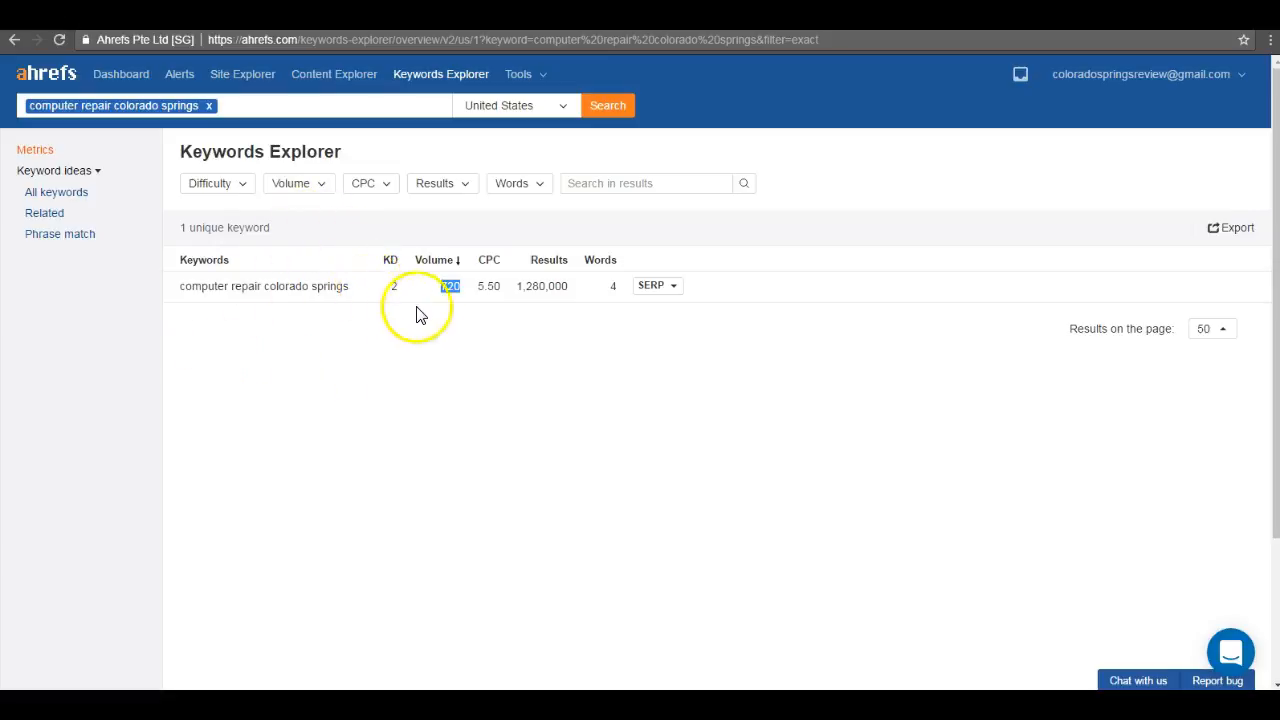
mouse_move(389, 441)
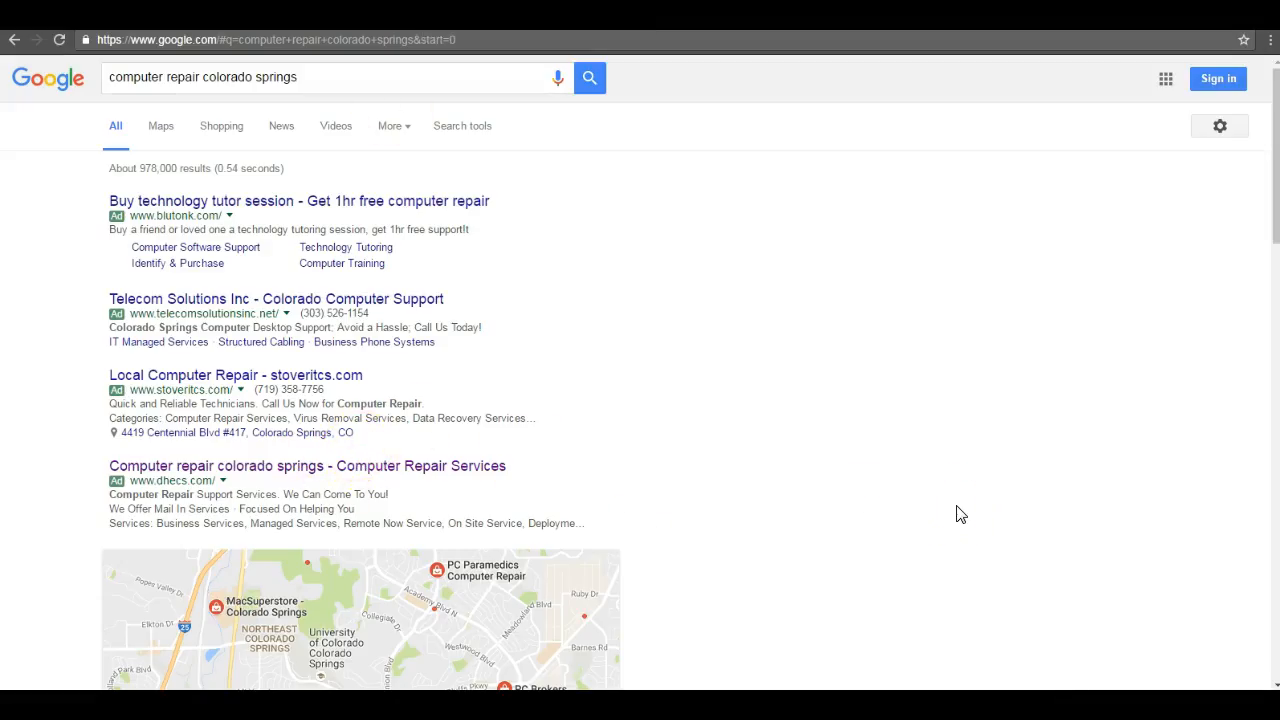
Scroll past the ads to the map pack showing PC Brokers, PC Paramedics and MacSuperstore.
scroll(down, 3)
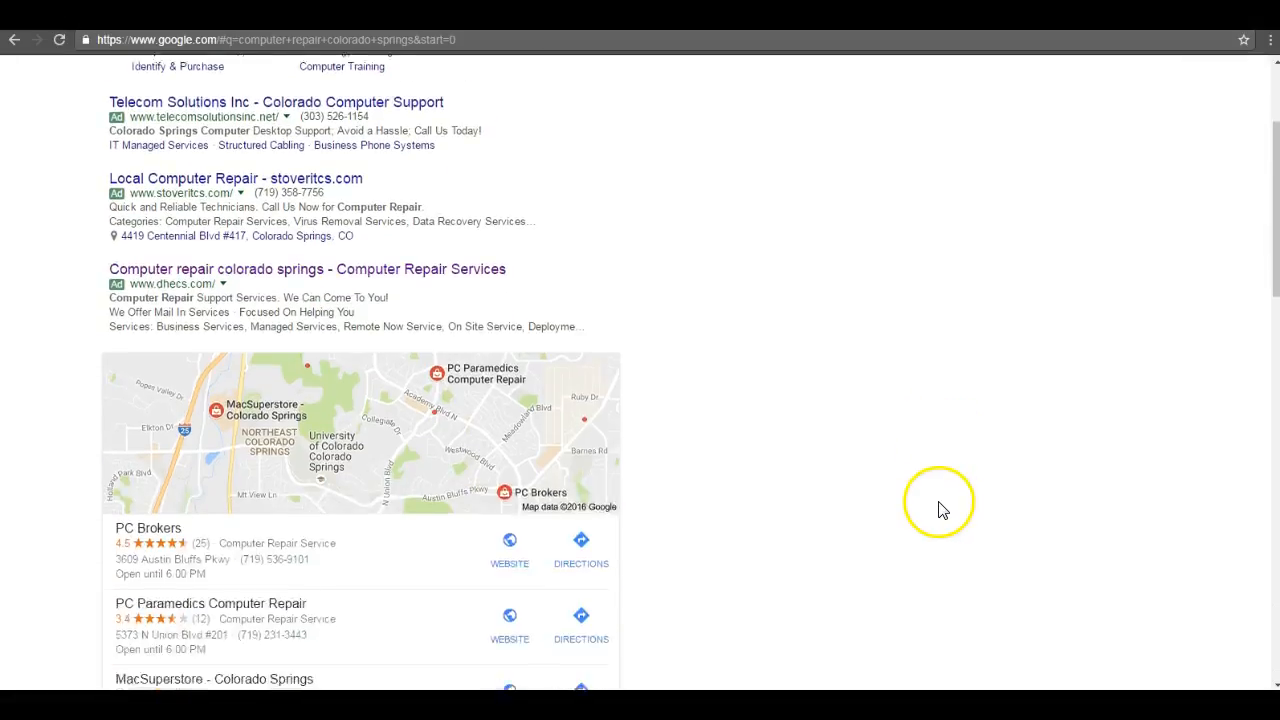
scroll(down, 3)
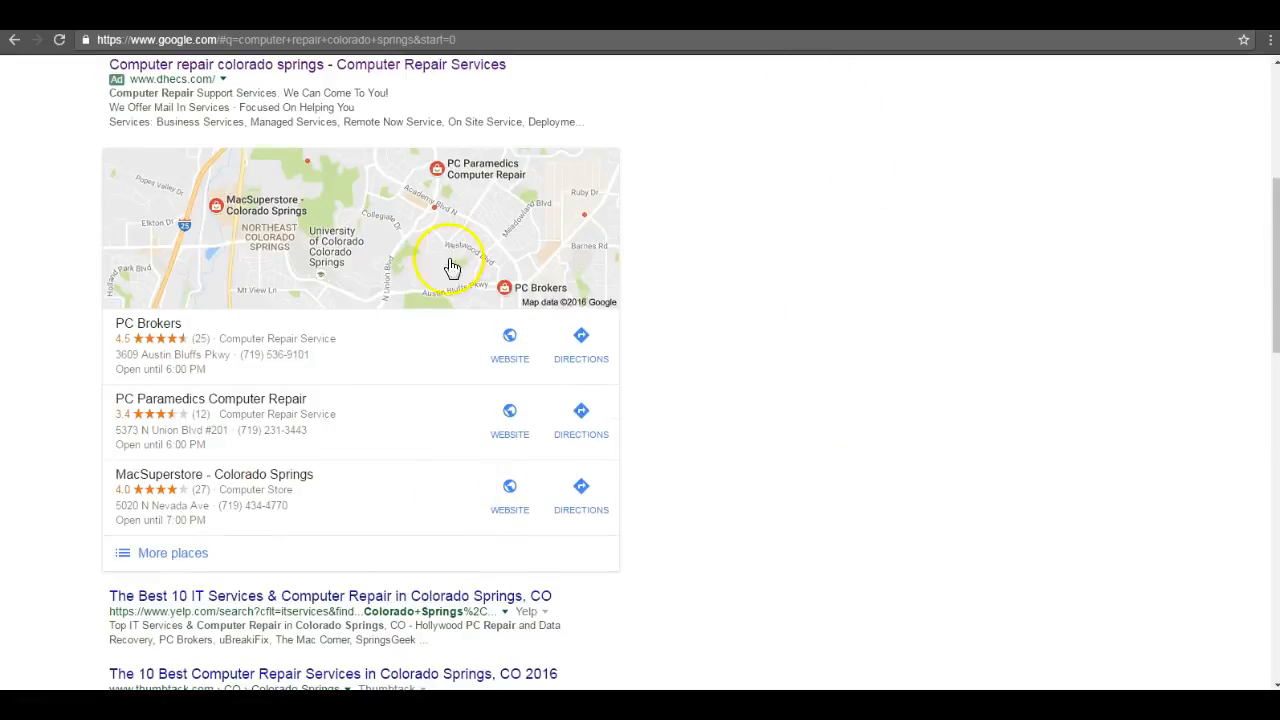
mouse_move(255, 420)
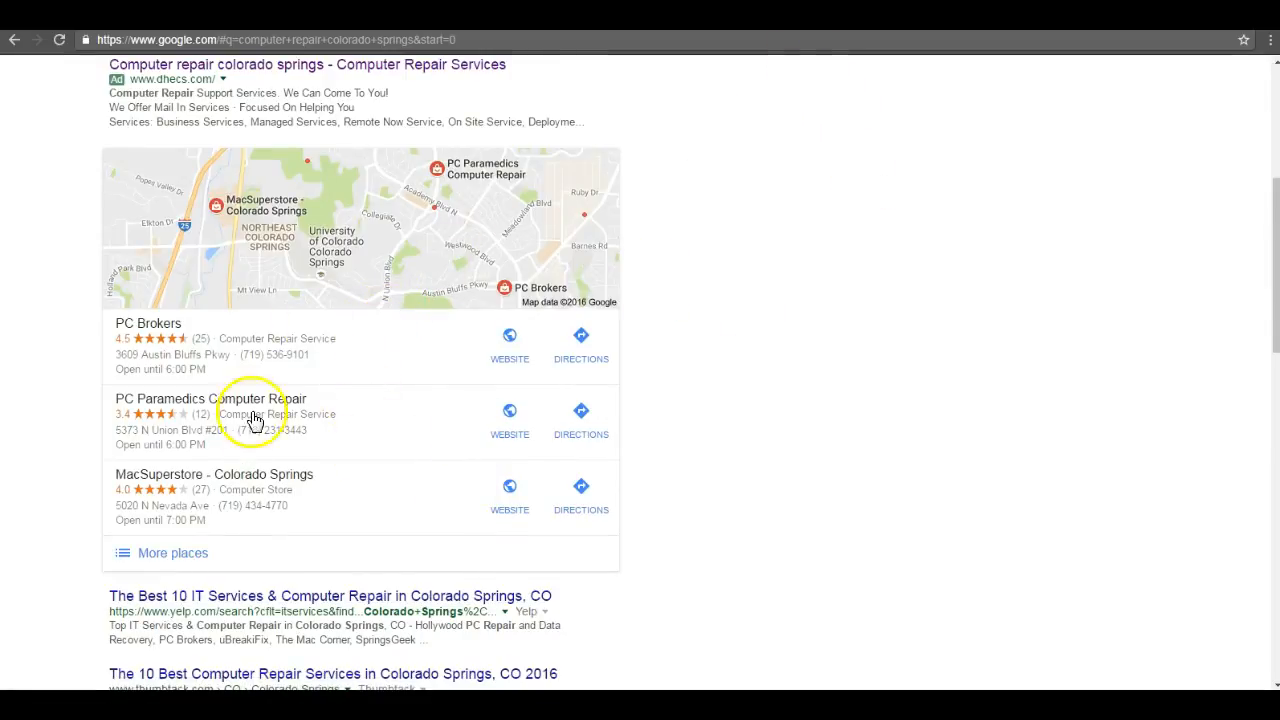
mouse_move(155, 363)
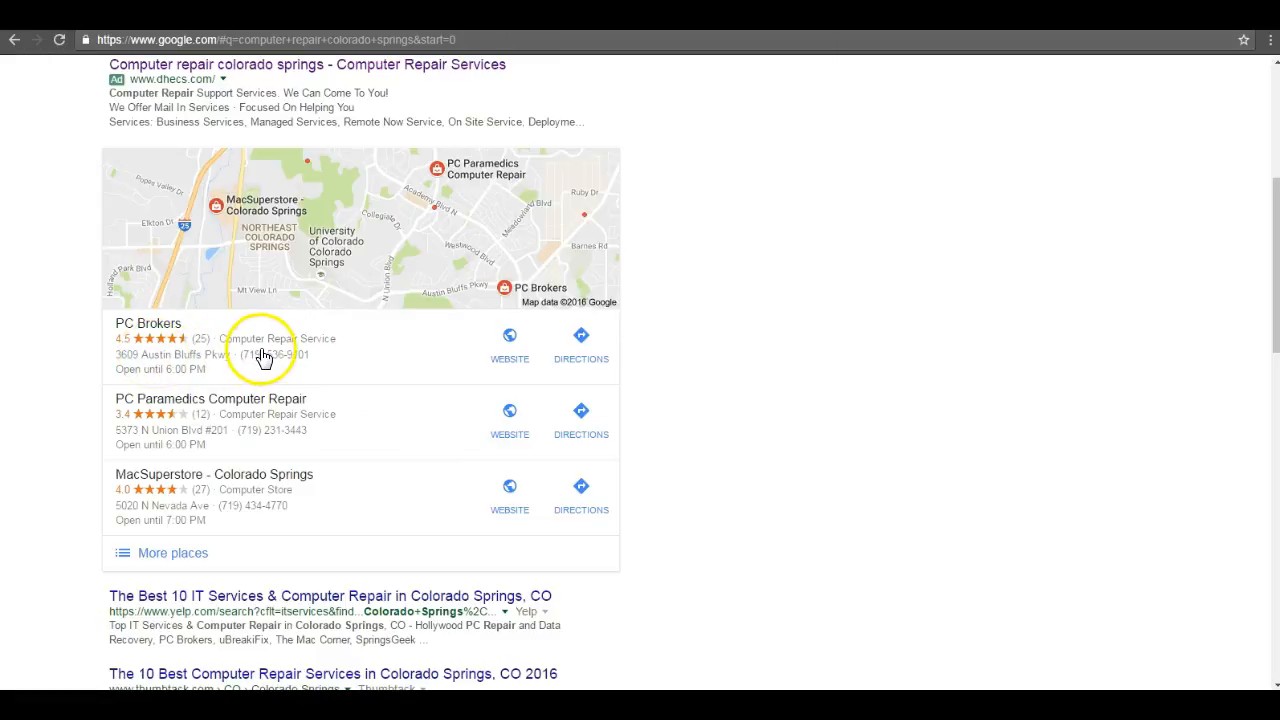
mouse_move(258, 328)
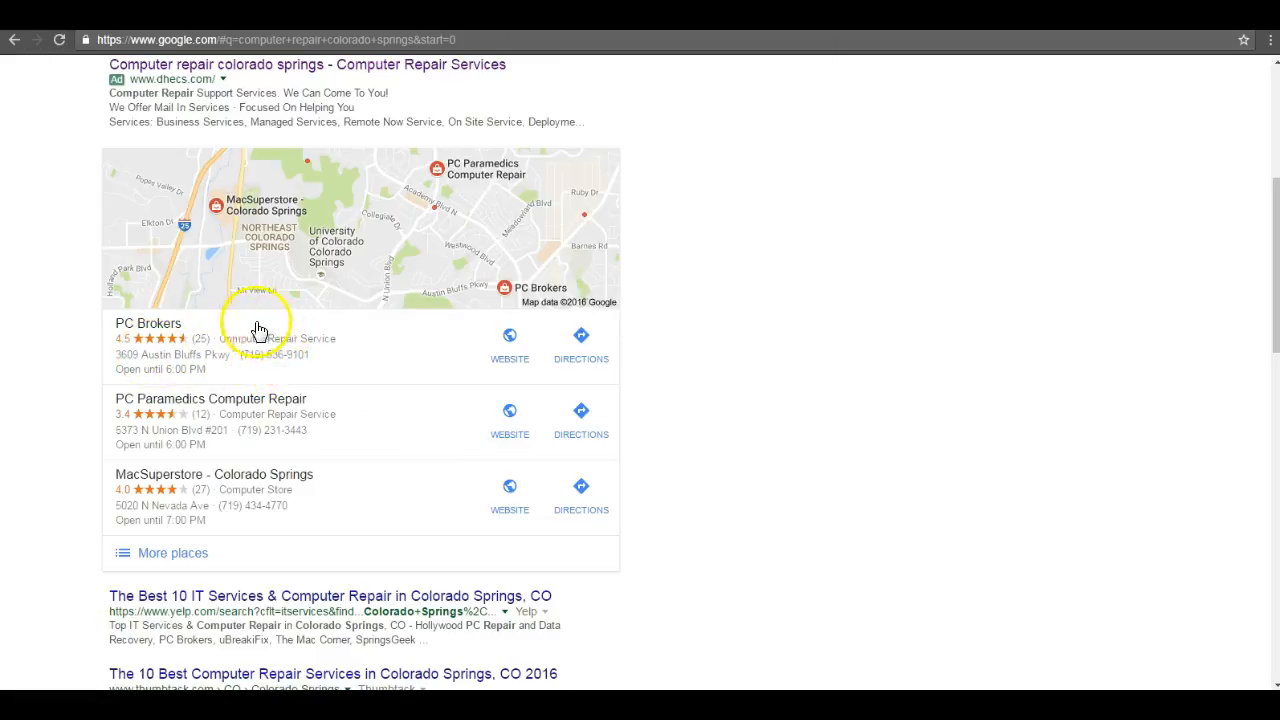
mouse_move(262, 381)
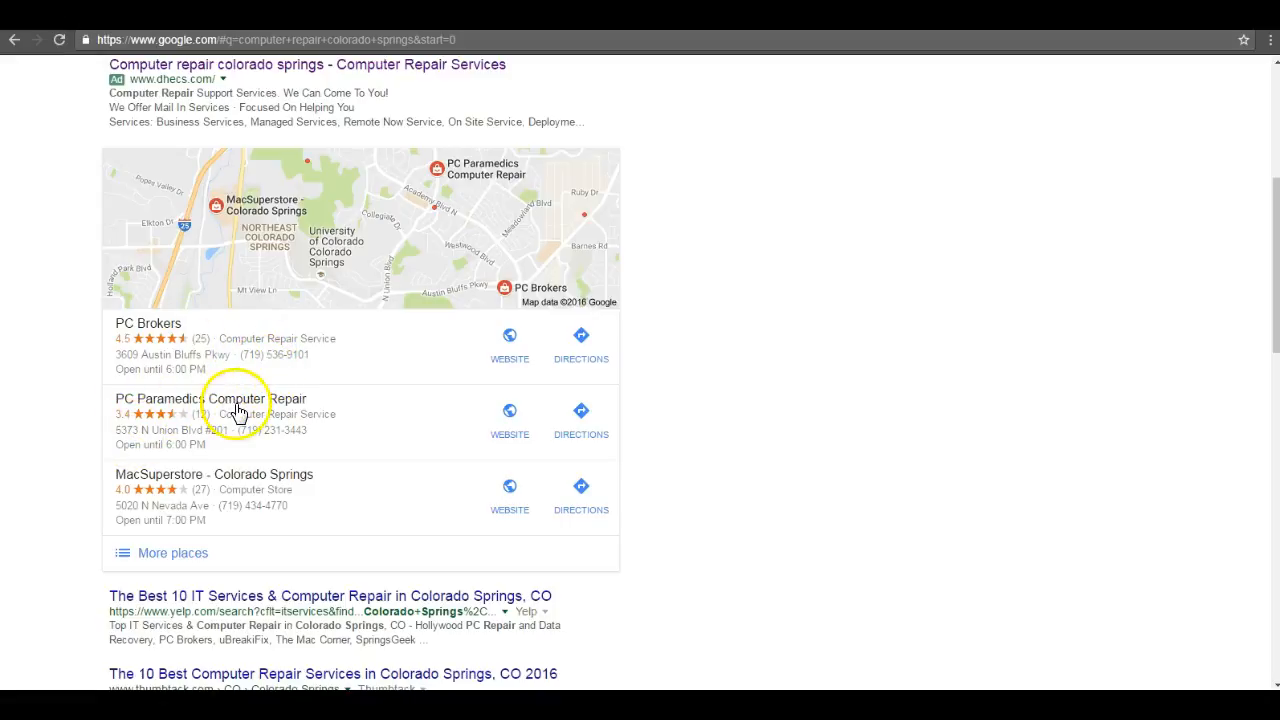
mouse_move(266, 325)
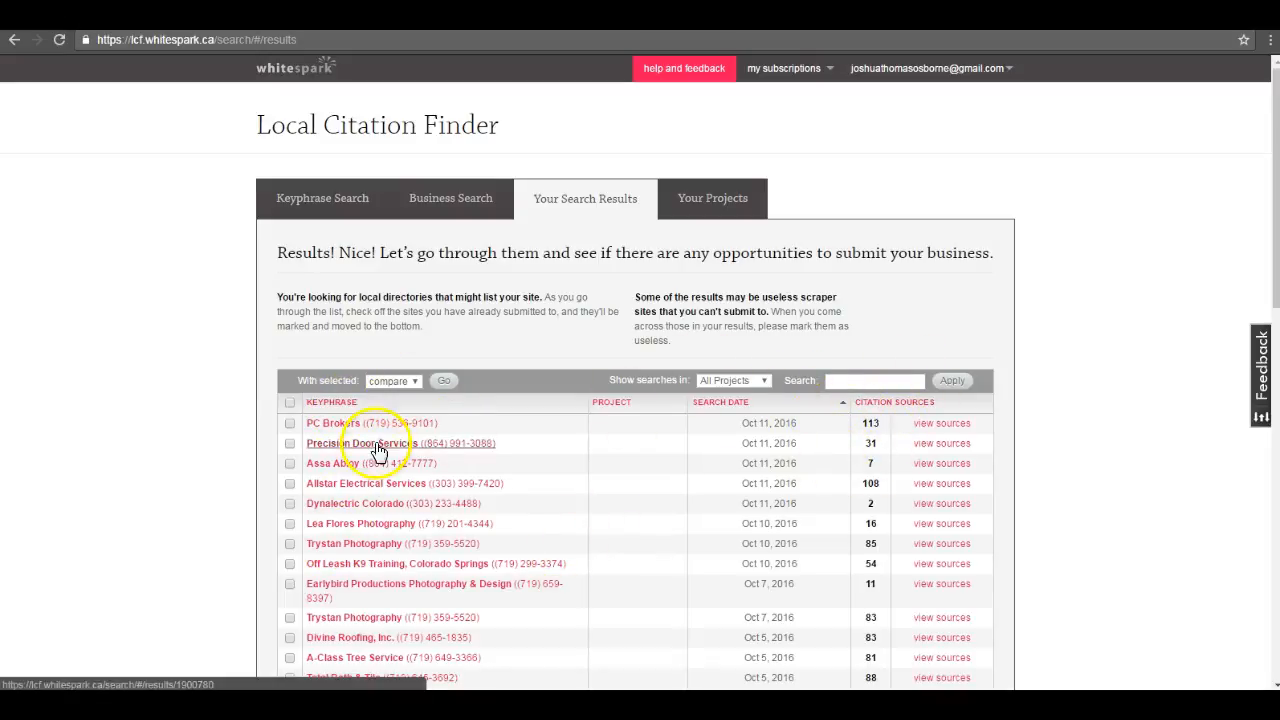
Browse PC Brokers' 113 citation sources, led by yellowpages.com, mapquest.com and citysearch.com.
click(333, 423)
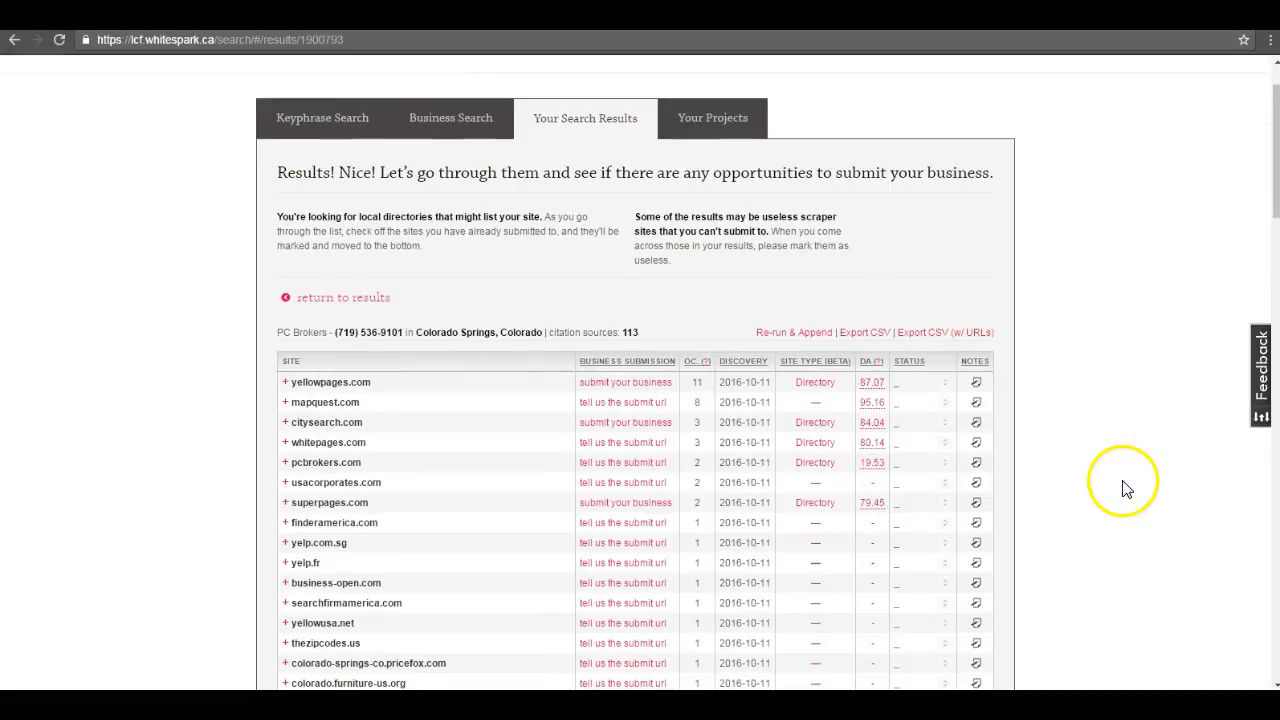
mouse_move(1127, 483)
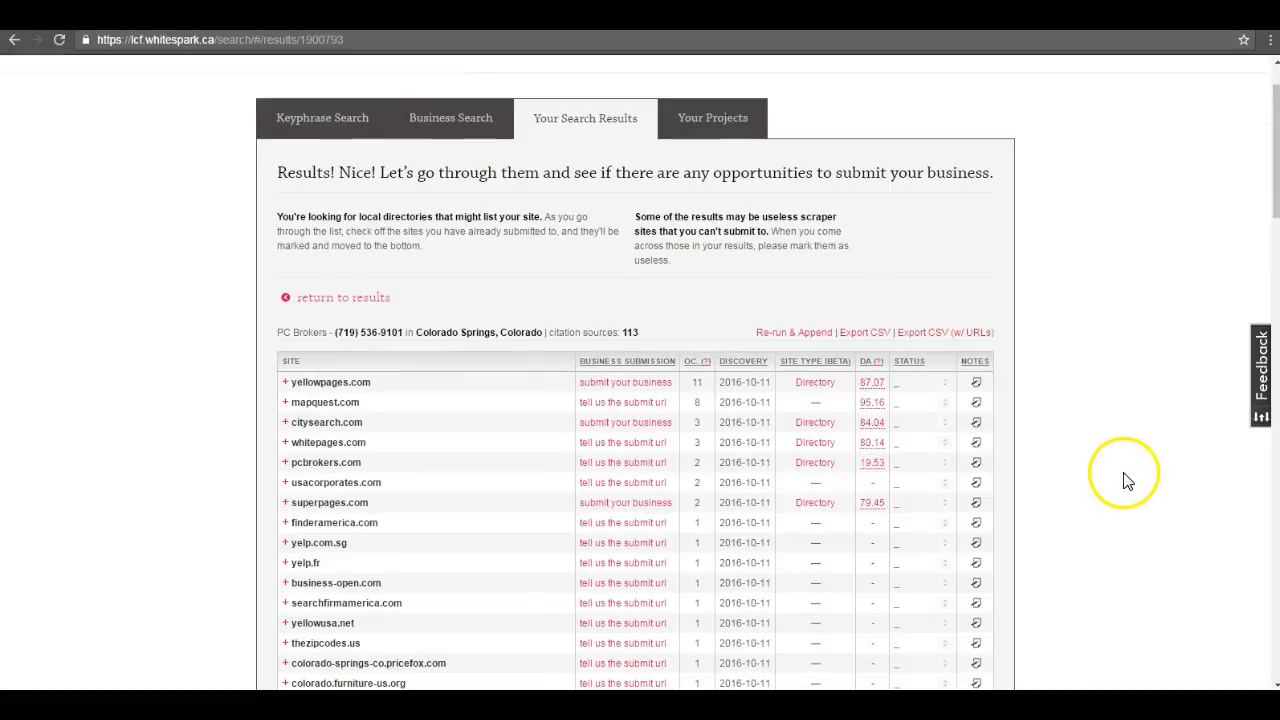
mouse_move(490, 505)
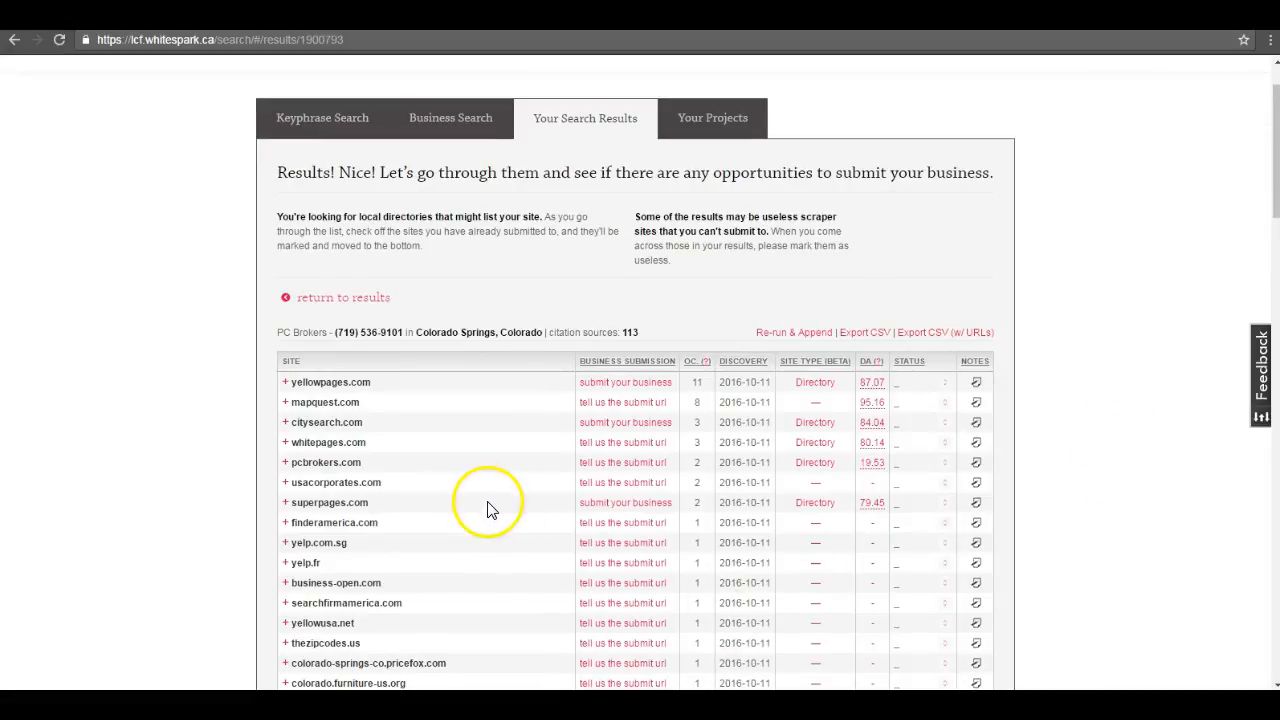
scroll(down, 3)
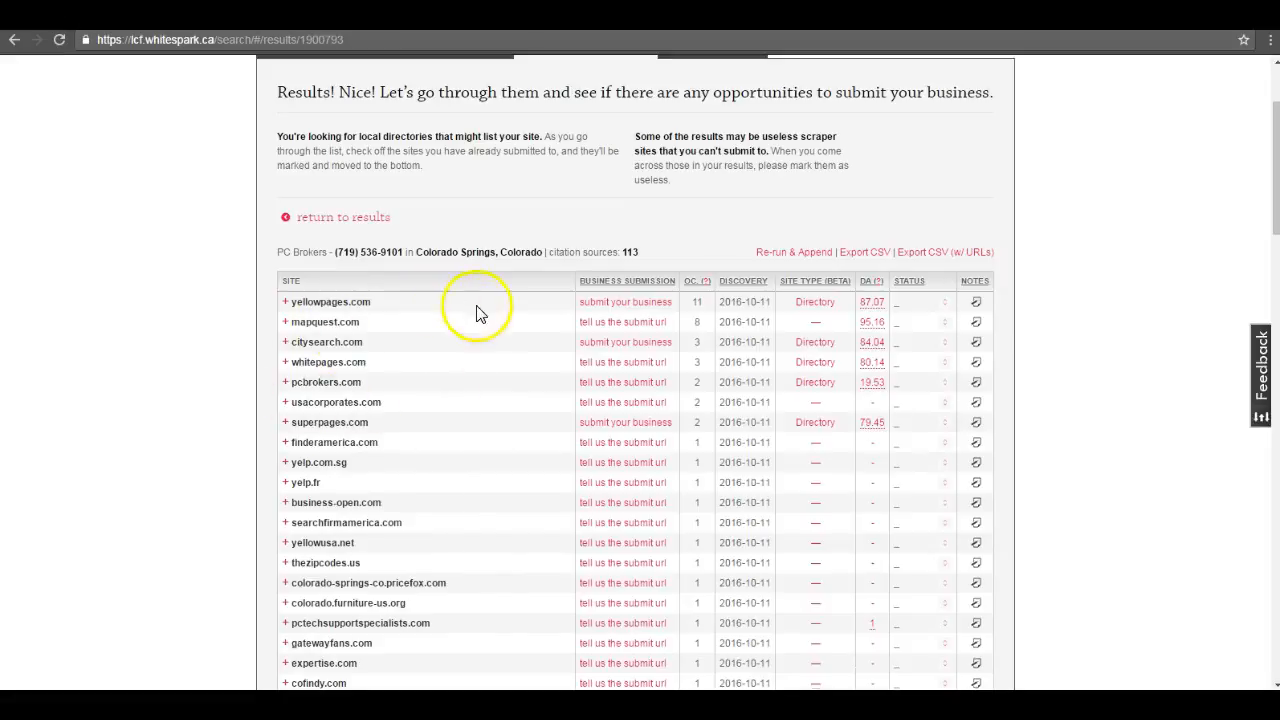
mouse_move(470, 428)
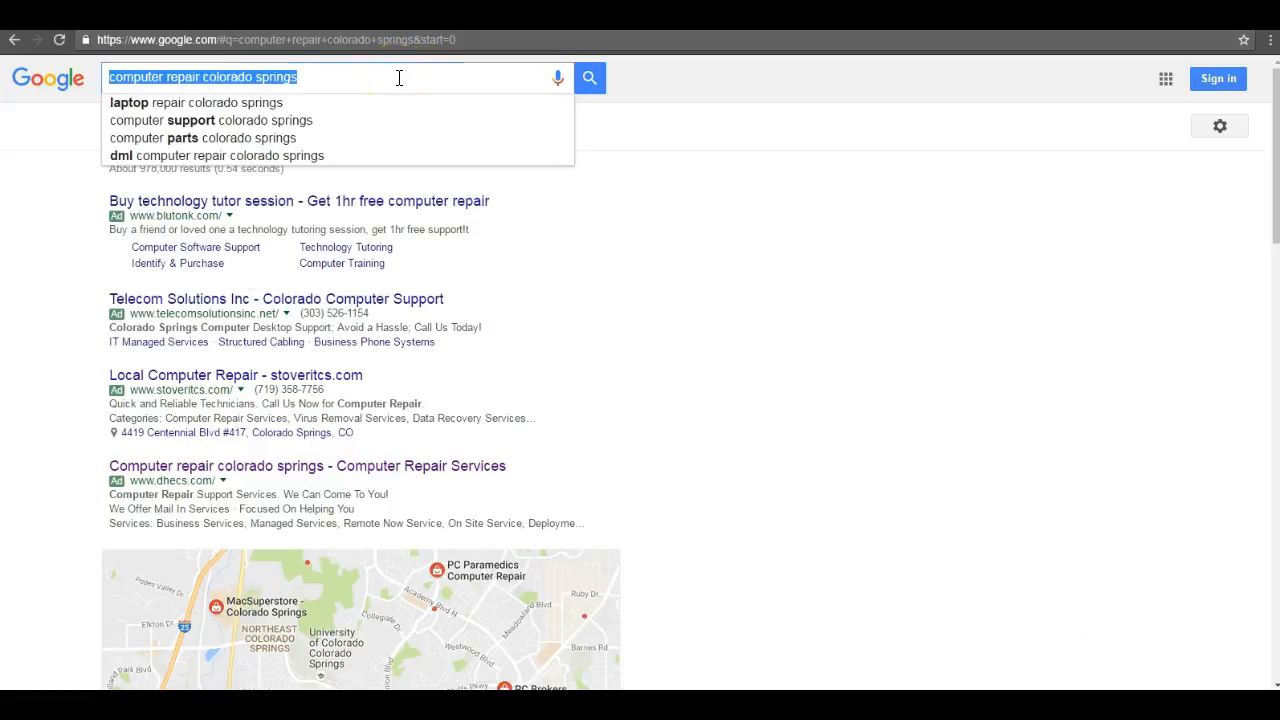
Scroll through the map pack to organic listings: Yelp, Thumbtack, Angie's List, pcbrokers.com.
scroll(down, 3)
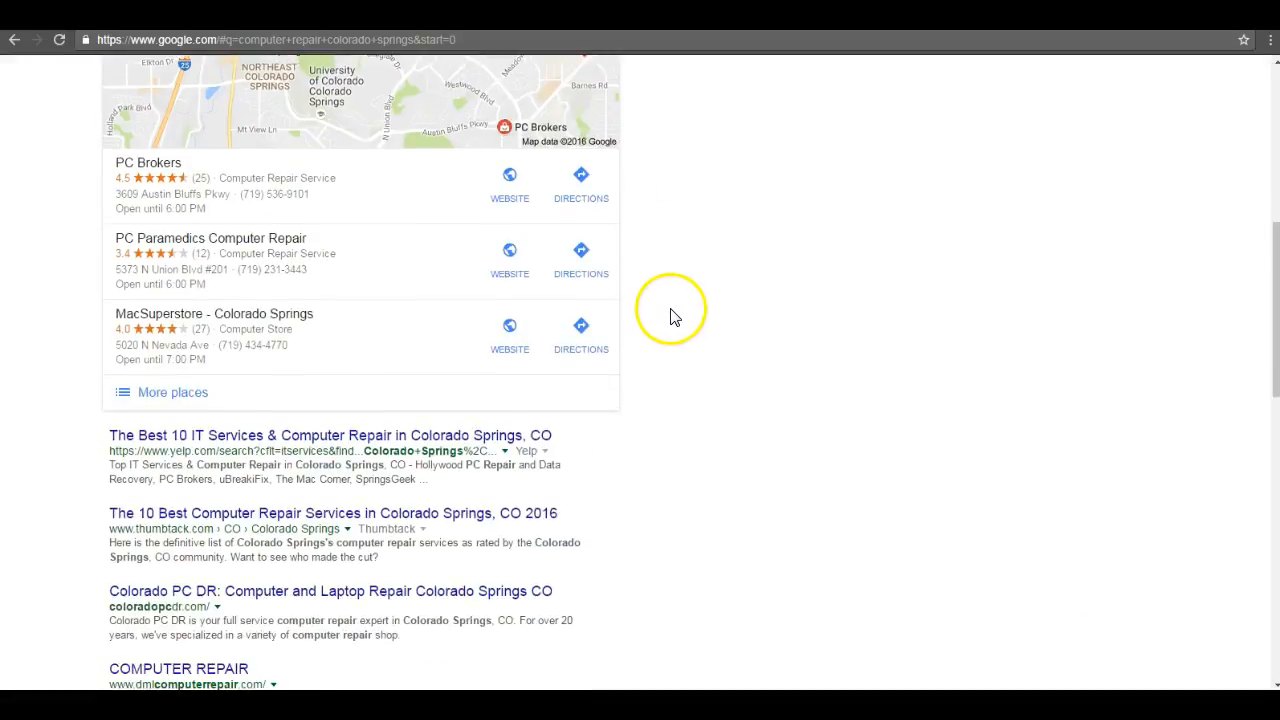
scroll(down, 3)
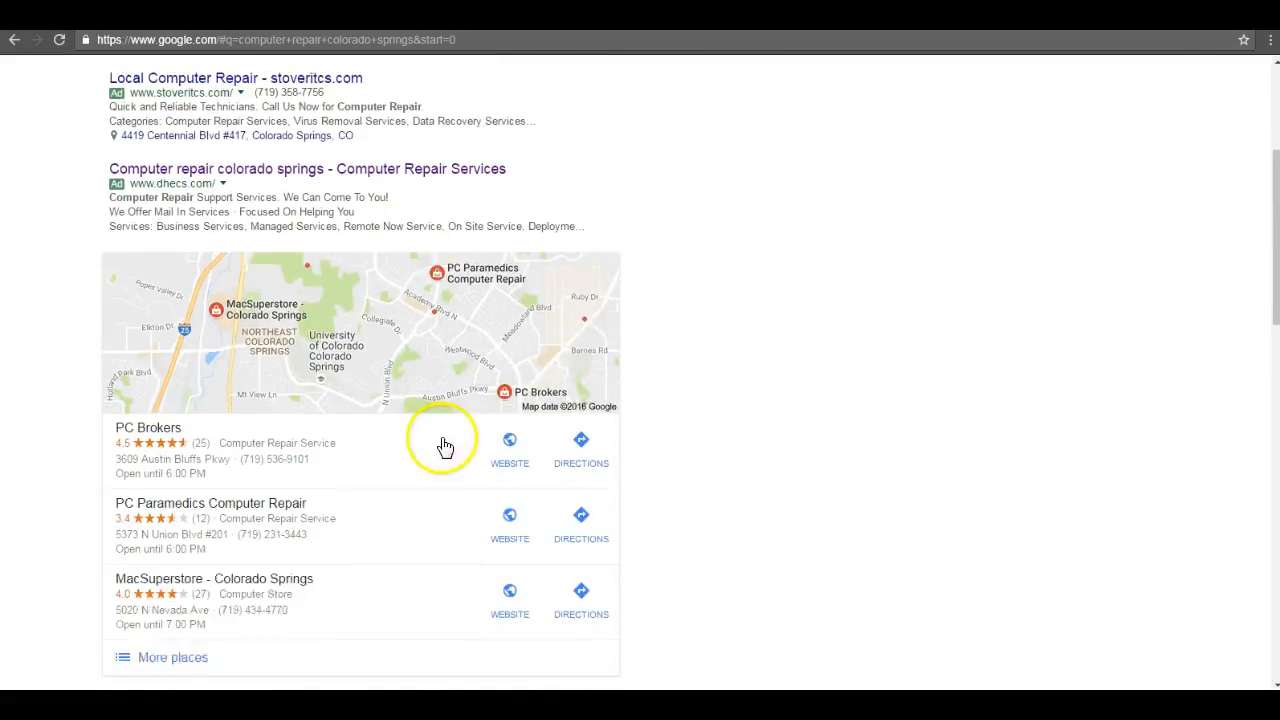
scroll(down, 3)
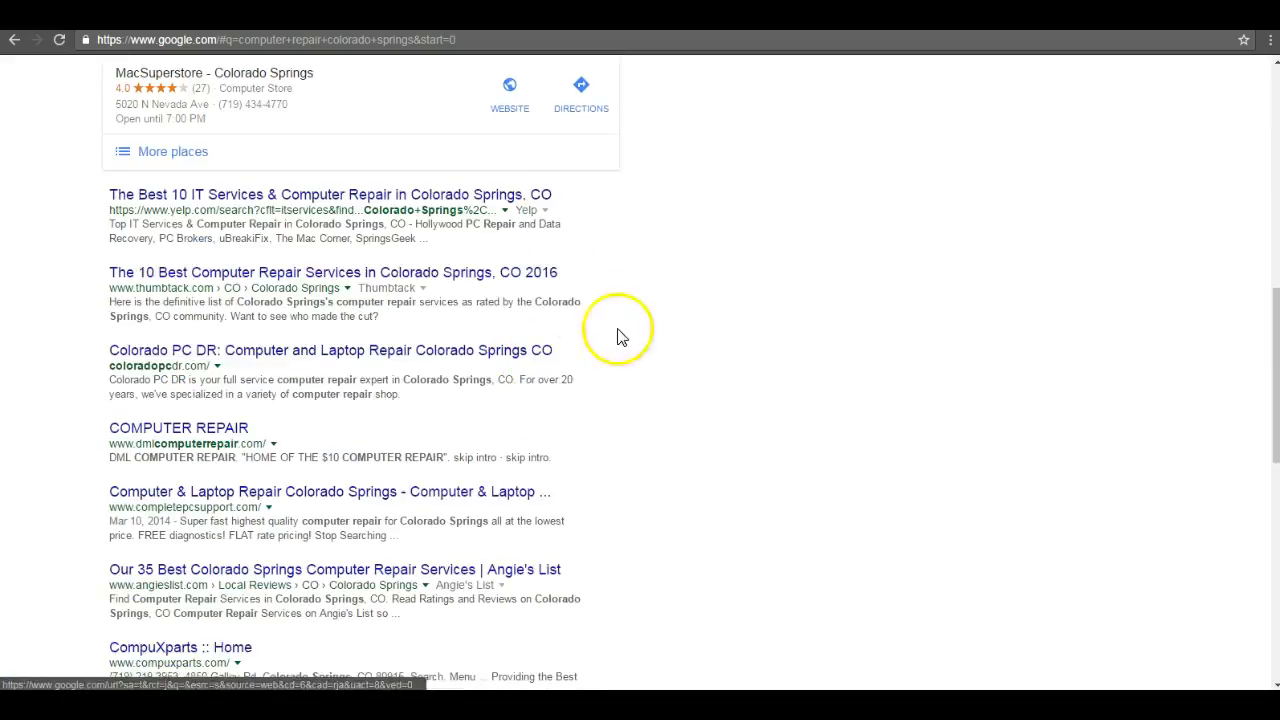
mouse_move(410, 315)
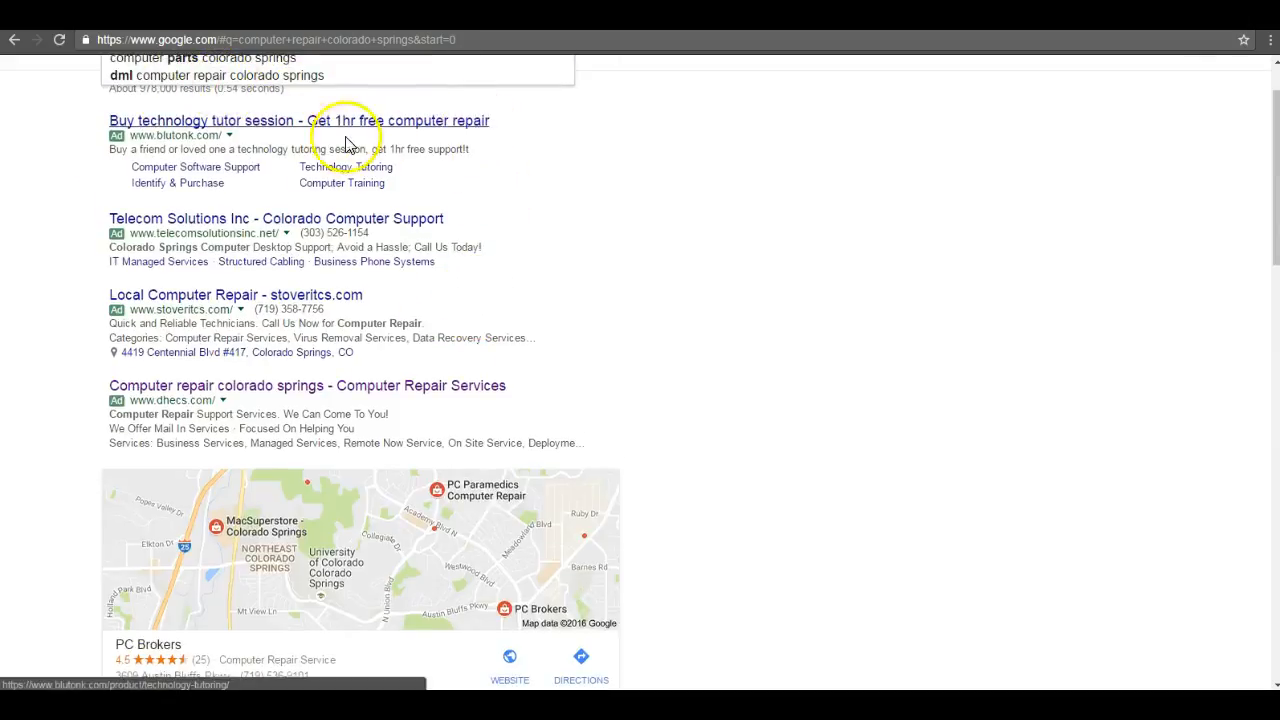
scroll(down, 3)
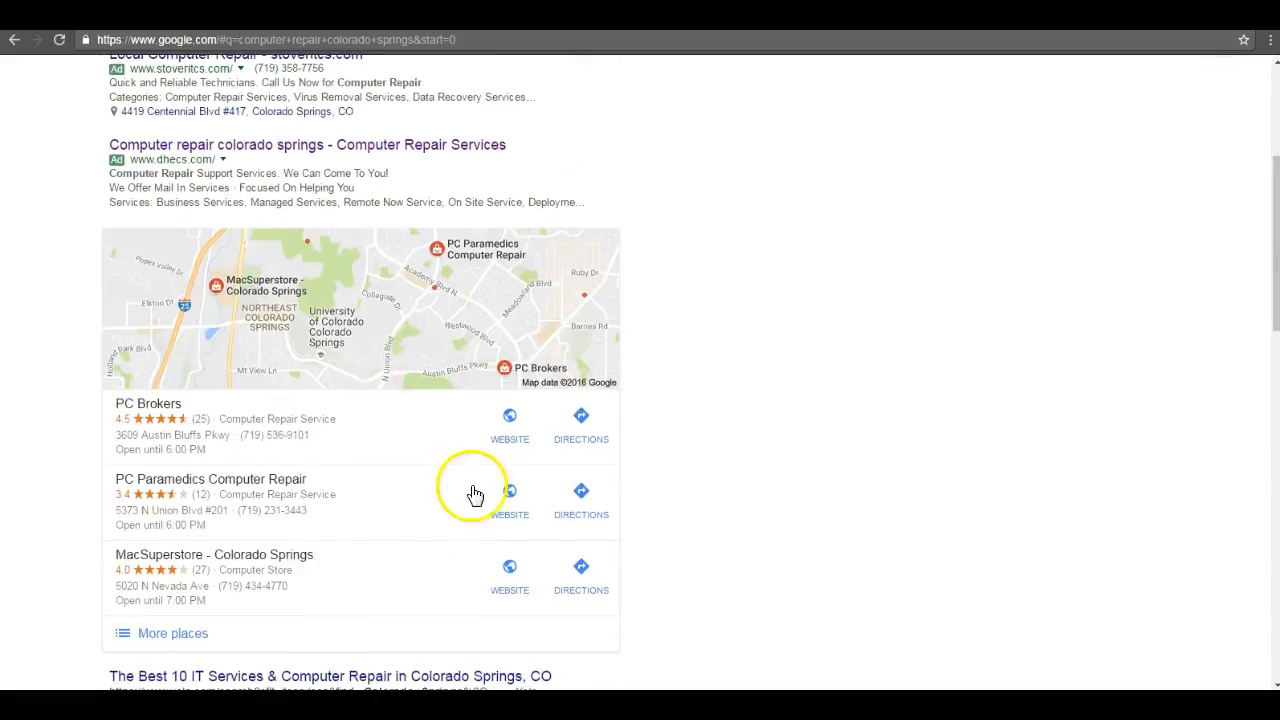
scroll(down, 3)
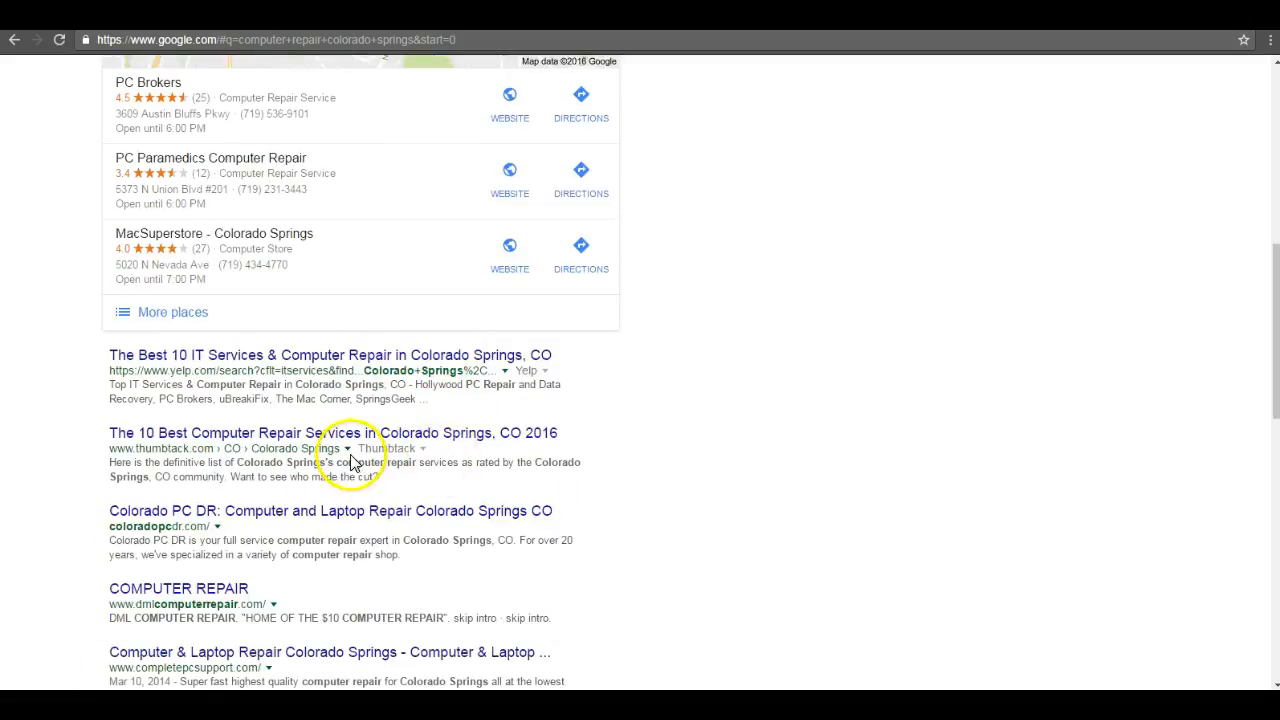
scroll(down, 3)
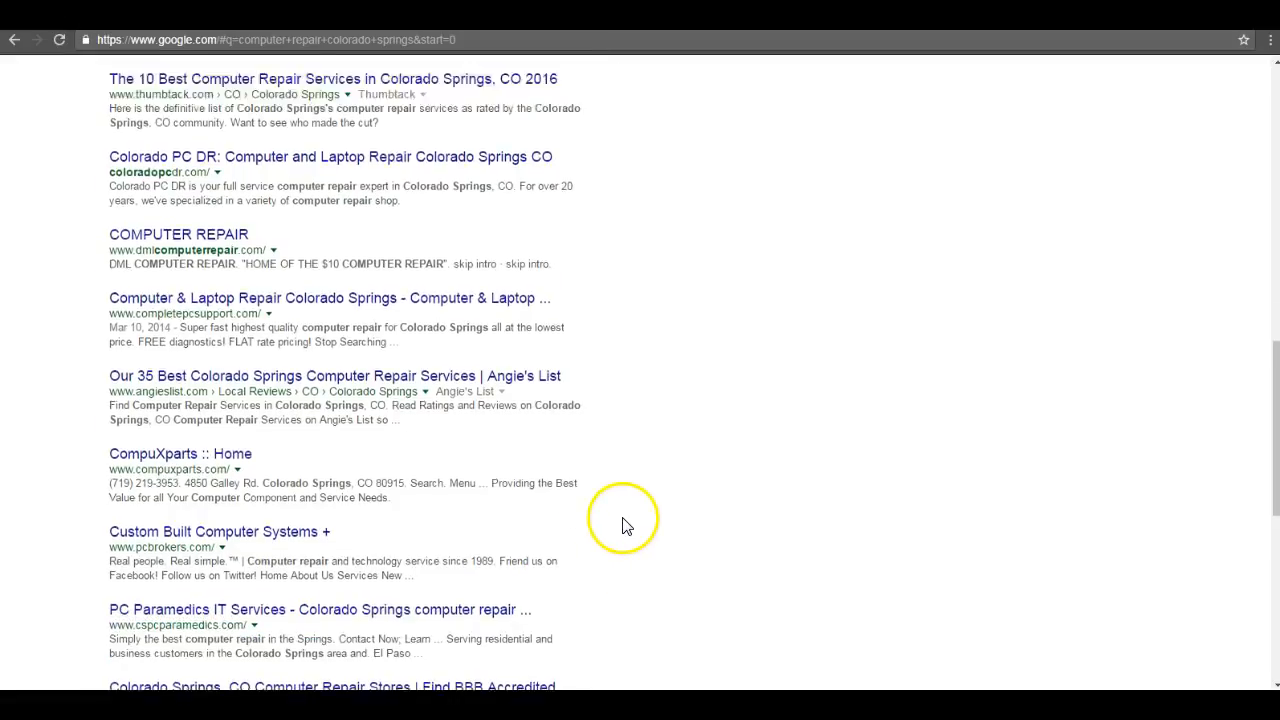
scroll(up, 3)
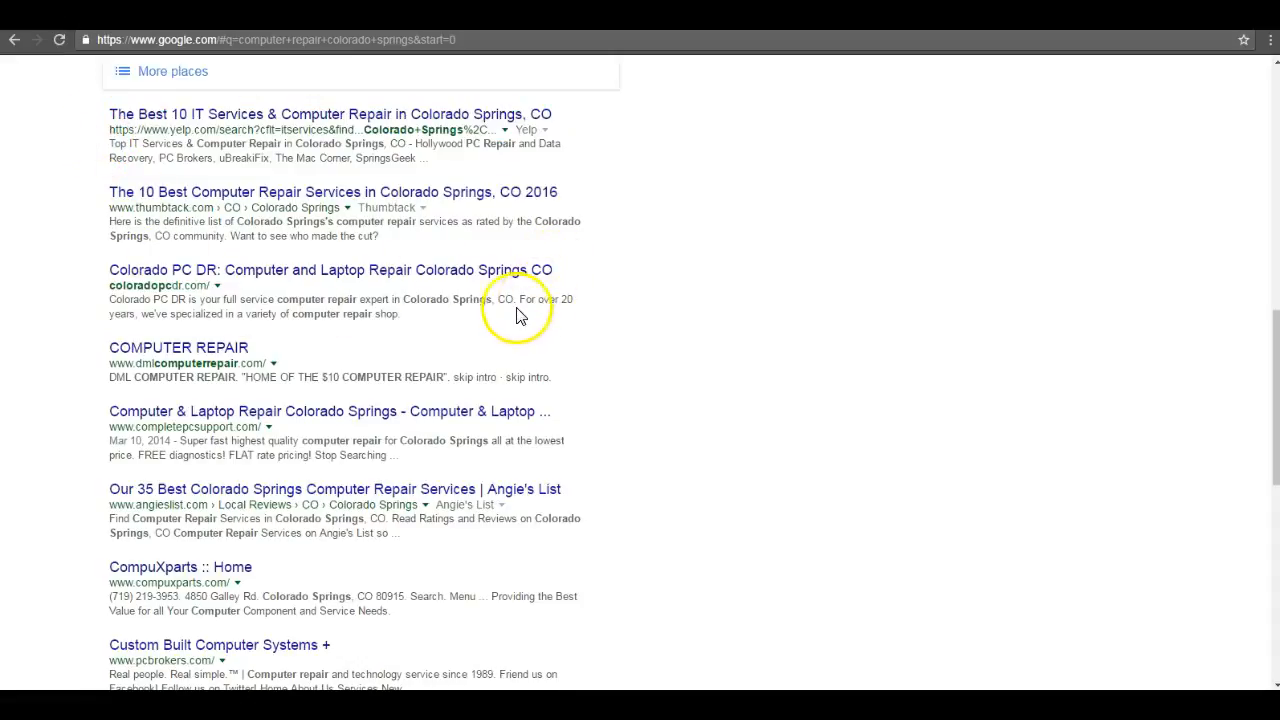
mouse_move(420, 298)
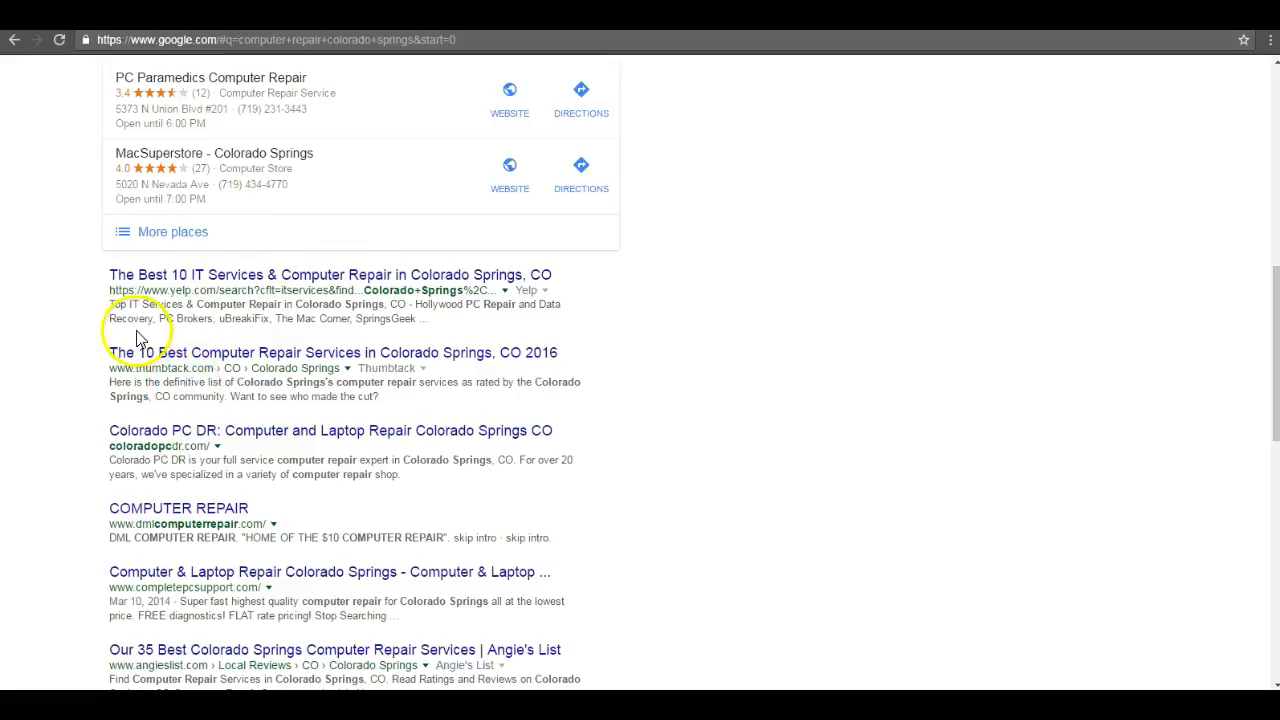
mouse_move(840, 130)
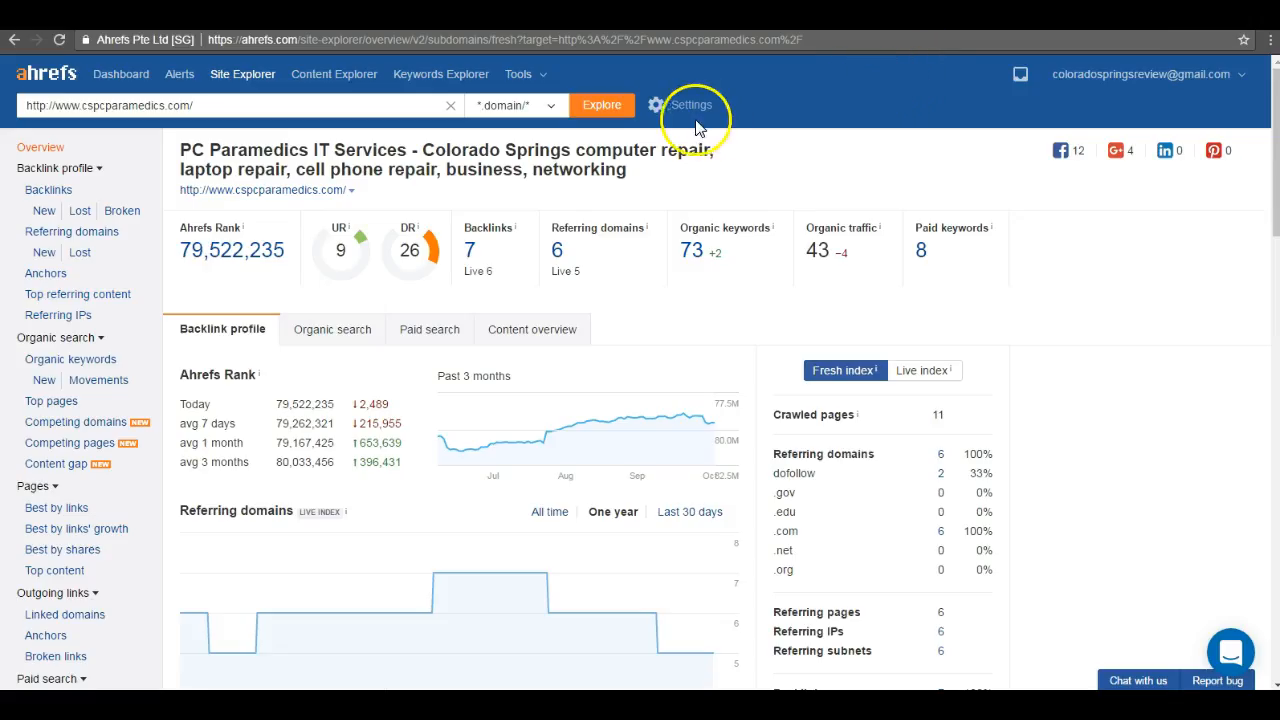
mouse_move(545, 240)
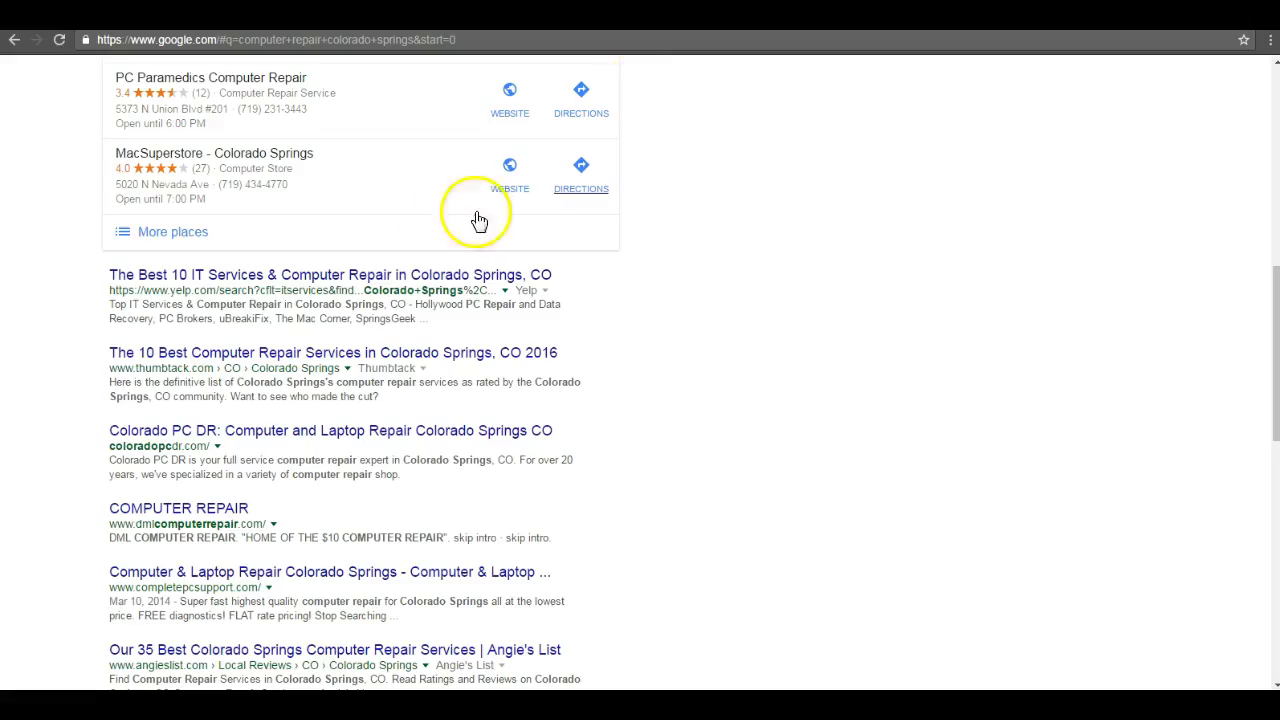
Drag on the page to bring up coloradopcdr.com in Ahrefs Site Explorer (DR 31, 60 backlinks).
drag(109, 430, 420, 460)
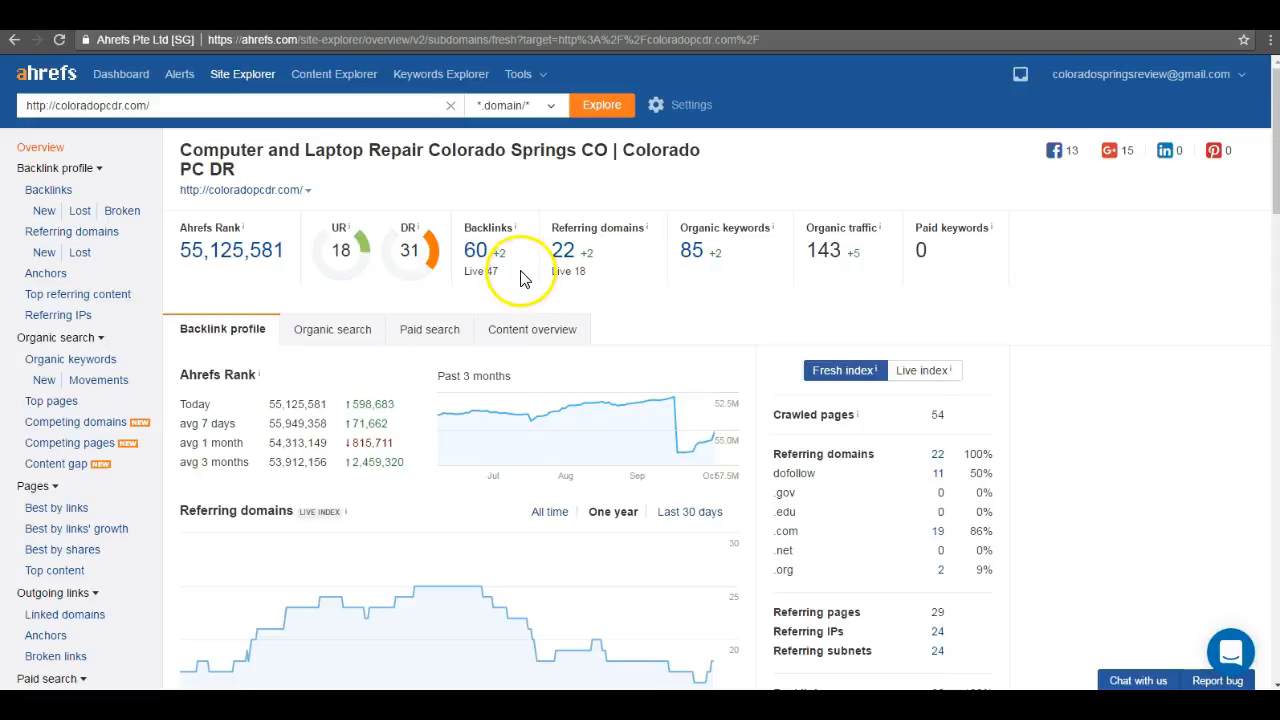
Scroll coloradopcdr.com's 60 backlinks, topped by DR 73 yellowpages.com referring pages.
scroll(down, 3)
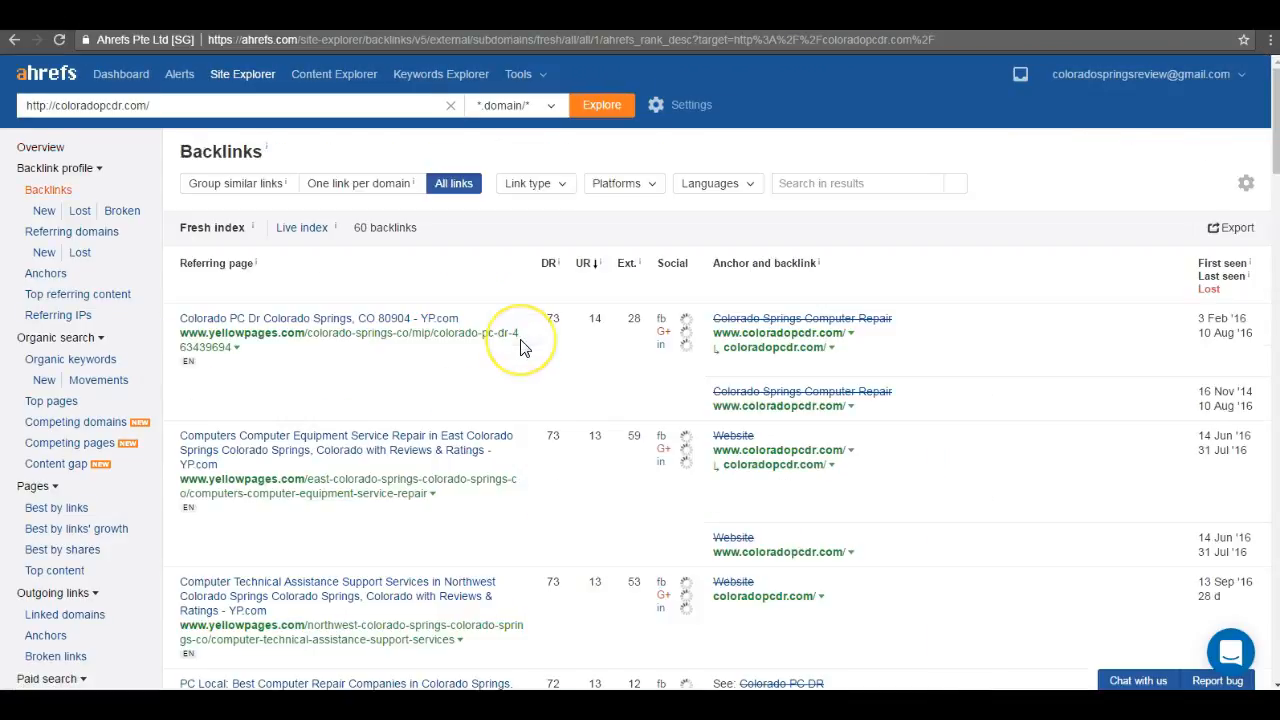
mouse_move(658, 440)
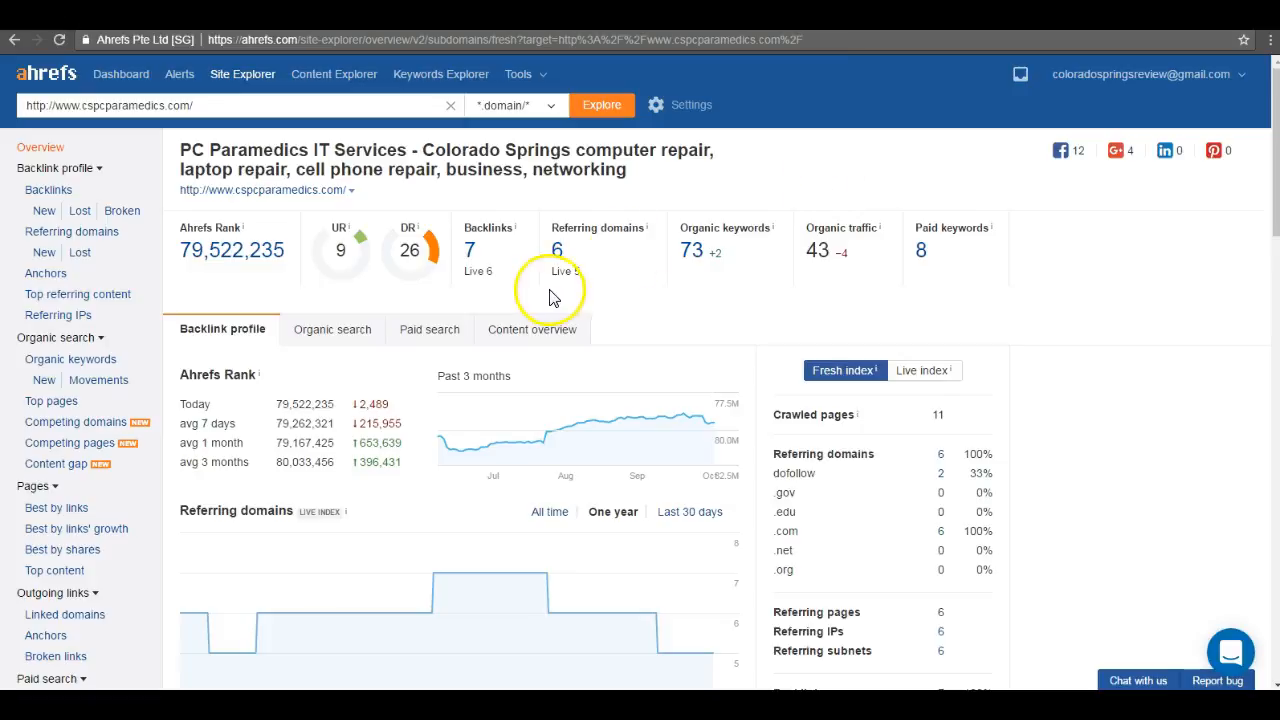
mouse_move(510, 268)
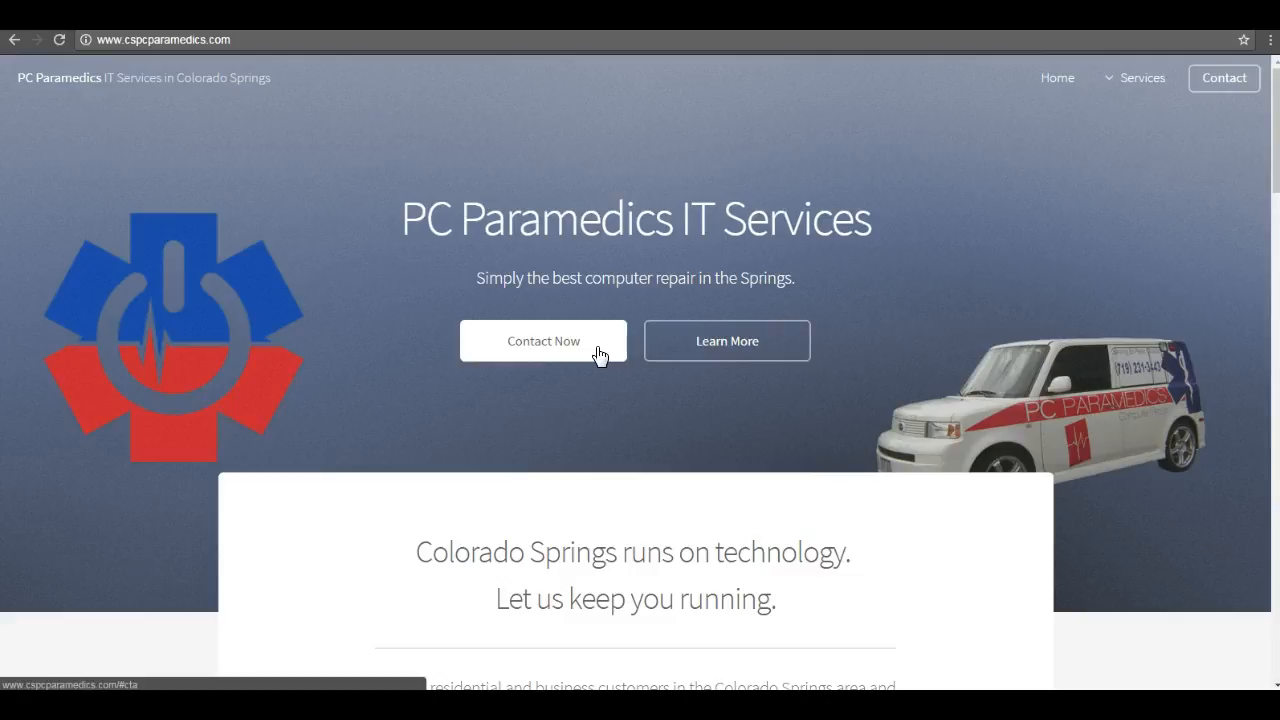
mouse_move(480, 343)
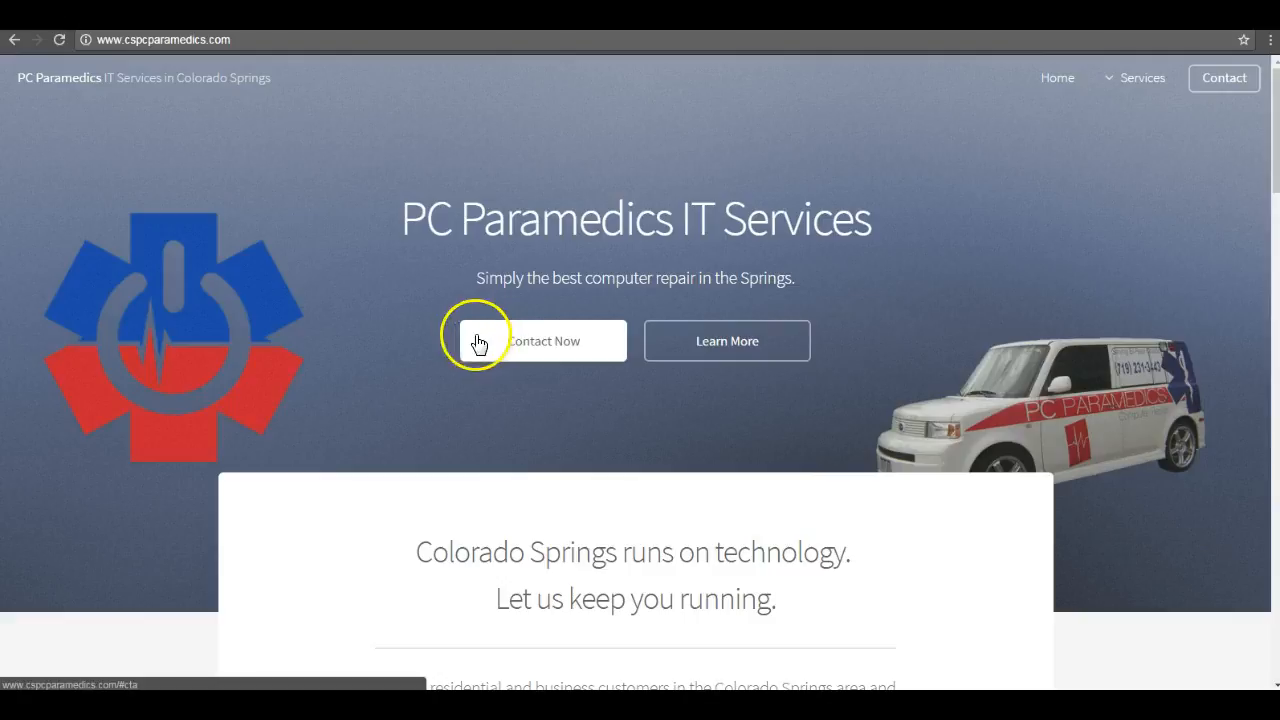